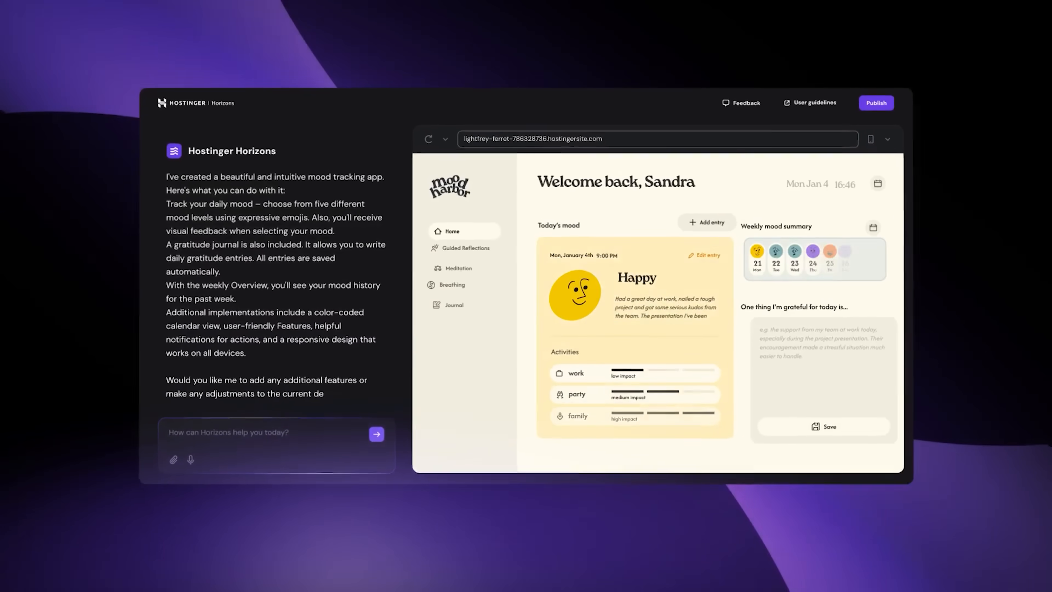
- Ask the AI to build a Tic-Tac-Toe game
left_click(376, 434)
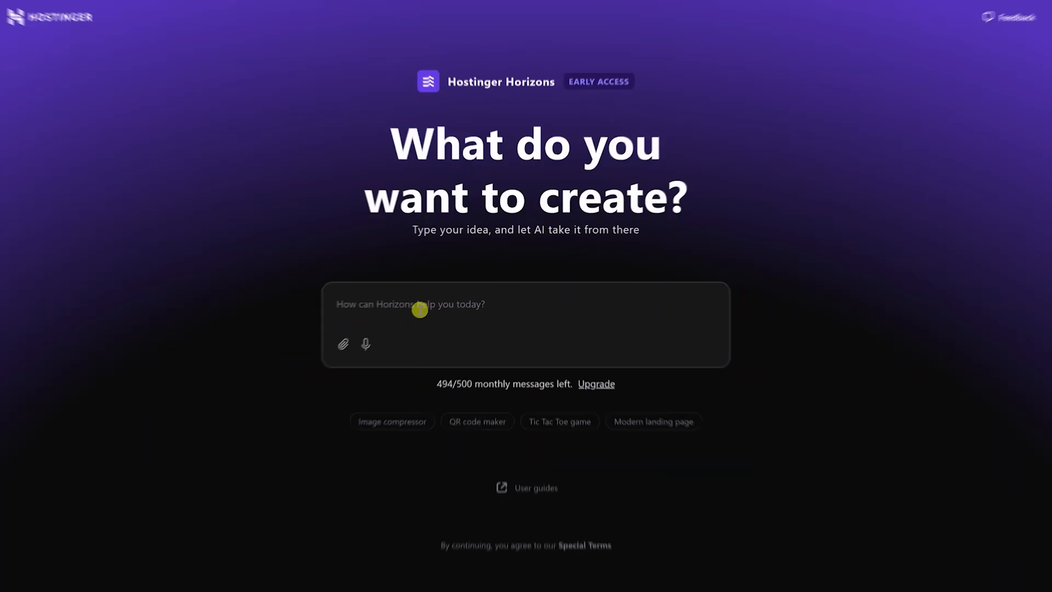
type("build a Tic-Tac-Toe game")
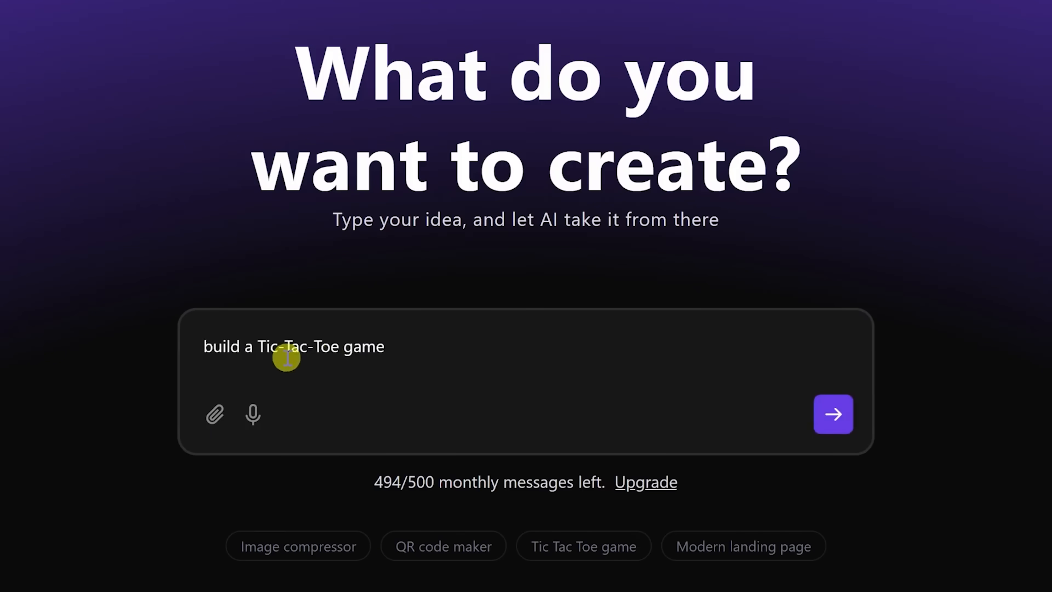
left_click(833, 414)
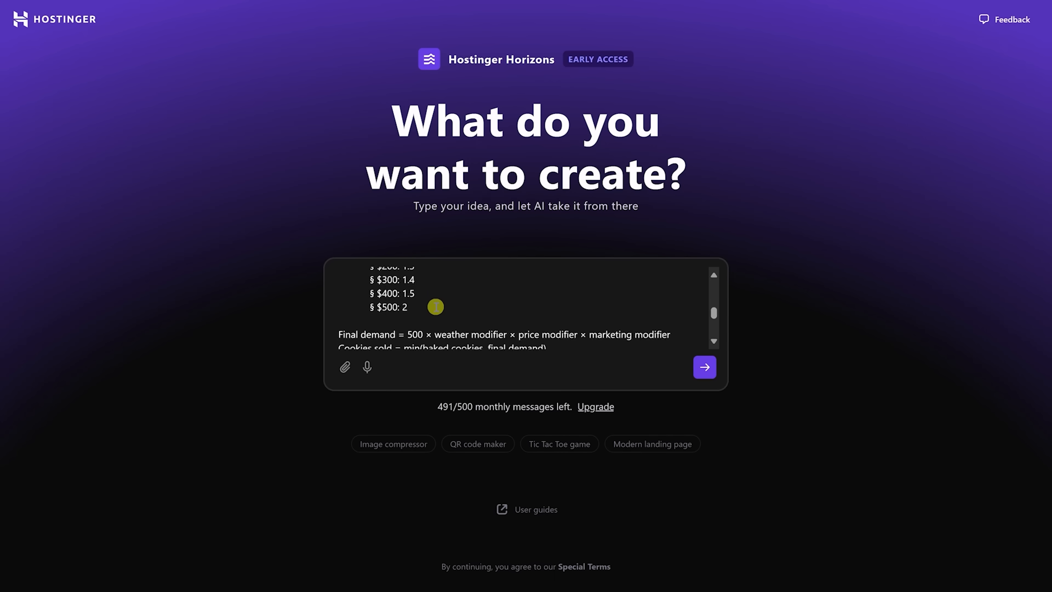
scroll("up", 3)
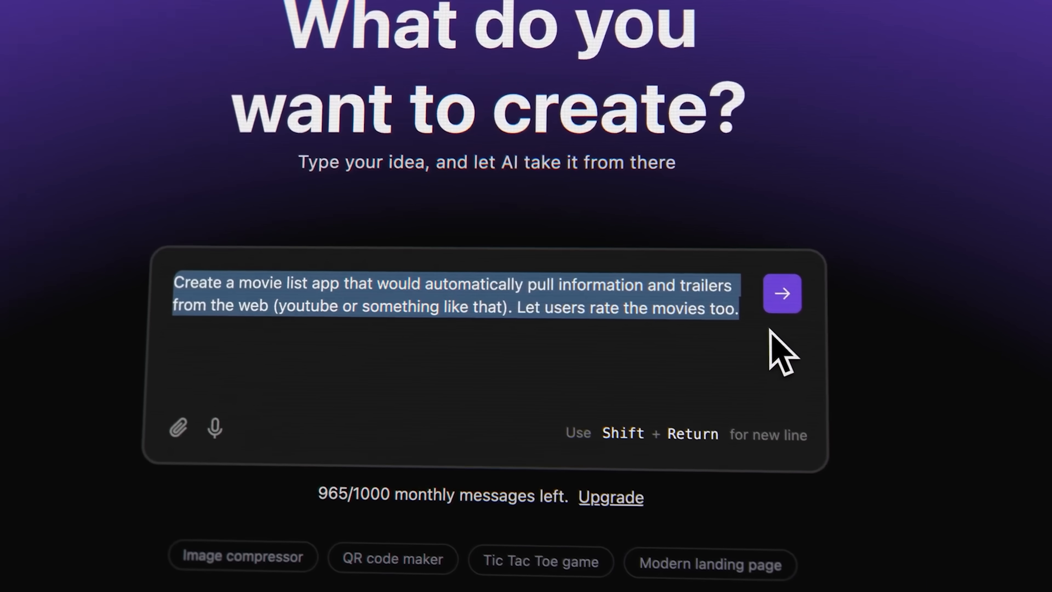
- Request a movie list app, then a more ambient redesign yielding Signal Corruptor
left_click(781, 293)
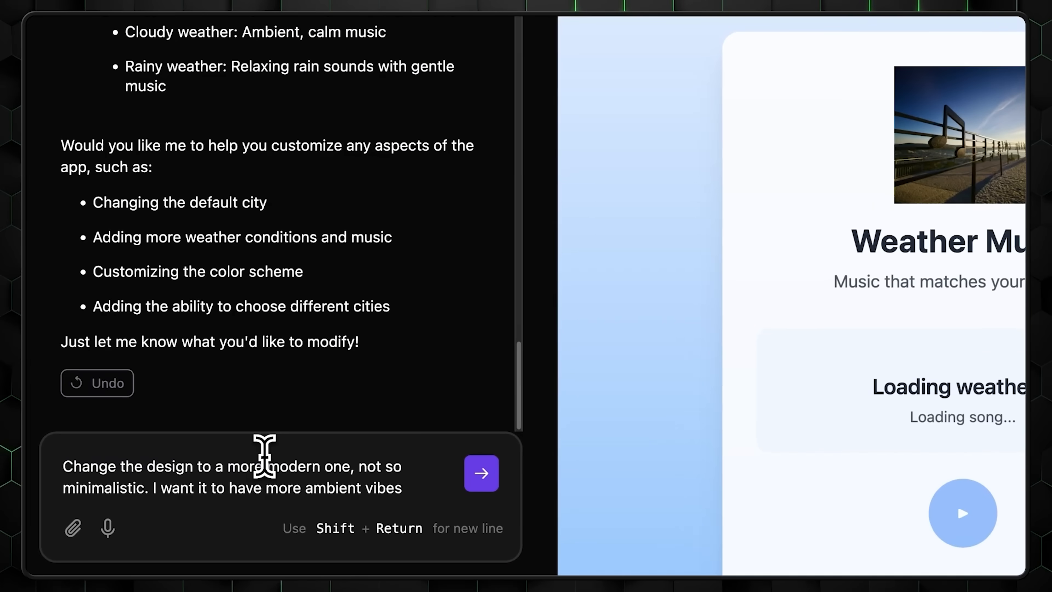
left_click(481, 472)
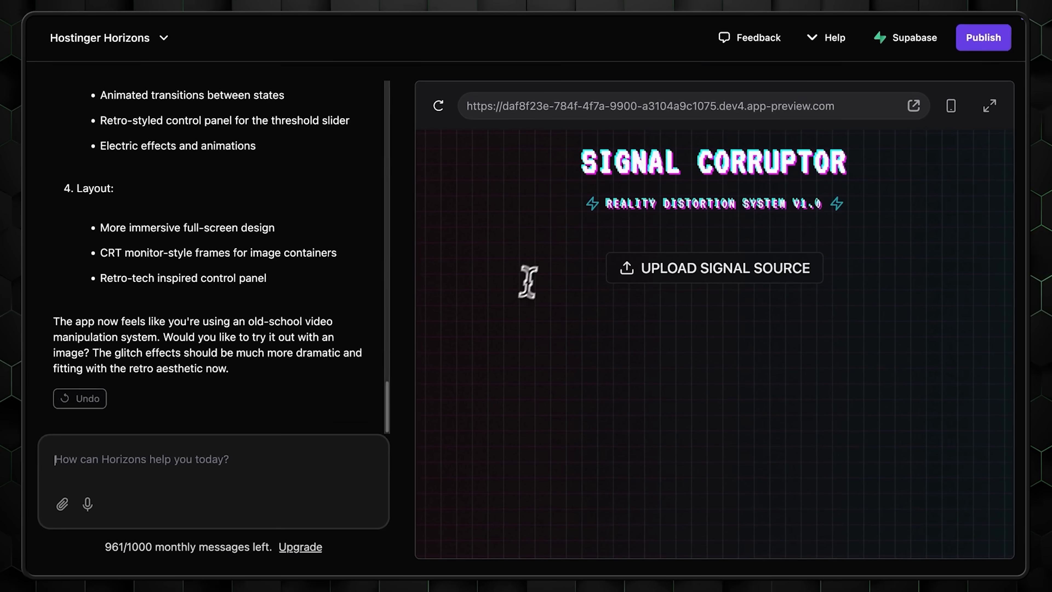
- Ask for a new Core Crusher image and publish the project to a live link
left_click(982, 37)
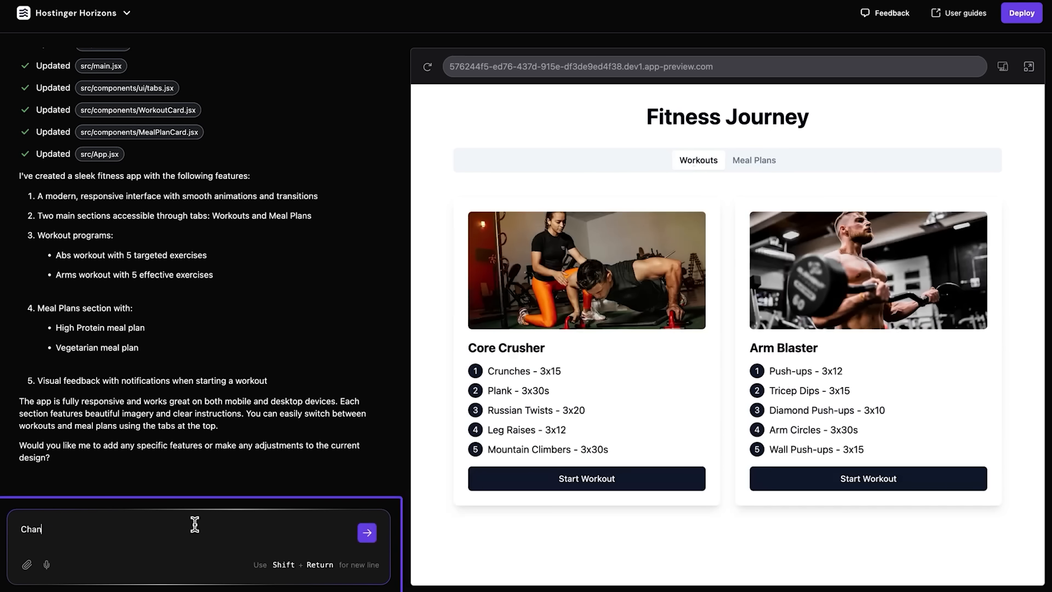
type("ge image for core crus")
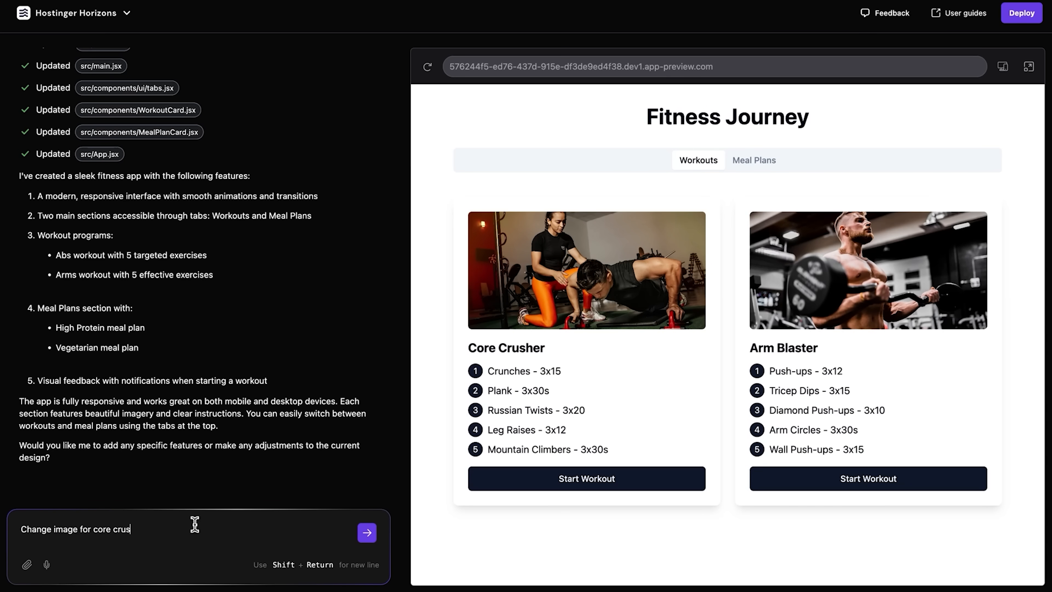
left_click(367, 532)
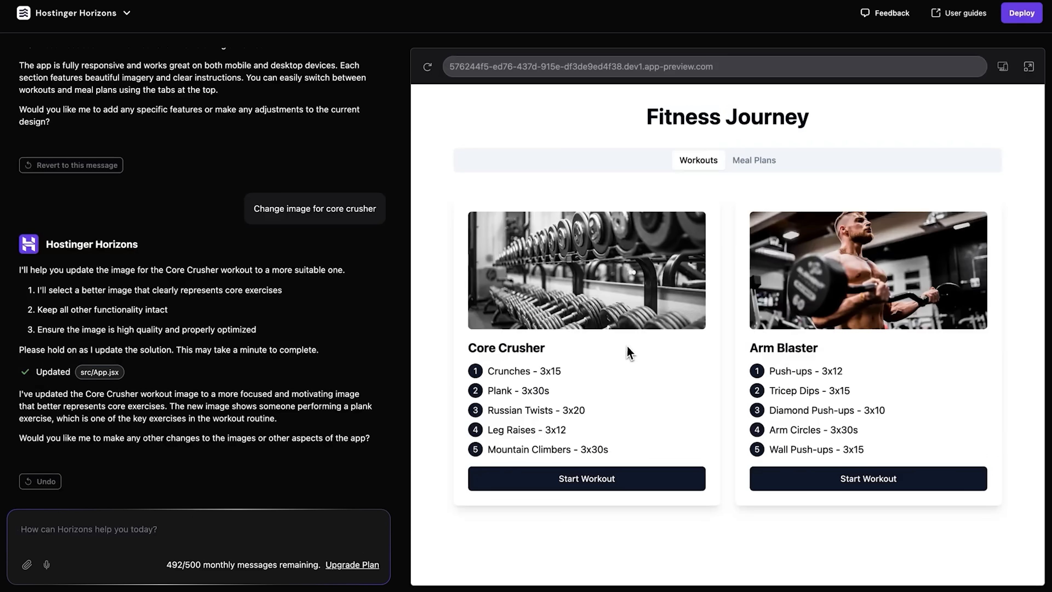
left_click(1019, 13)
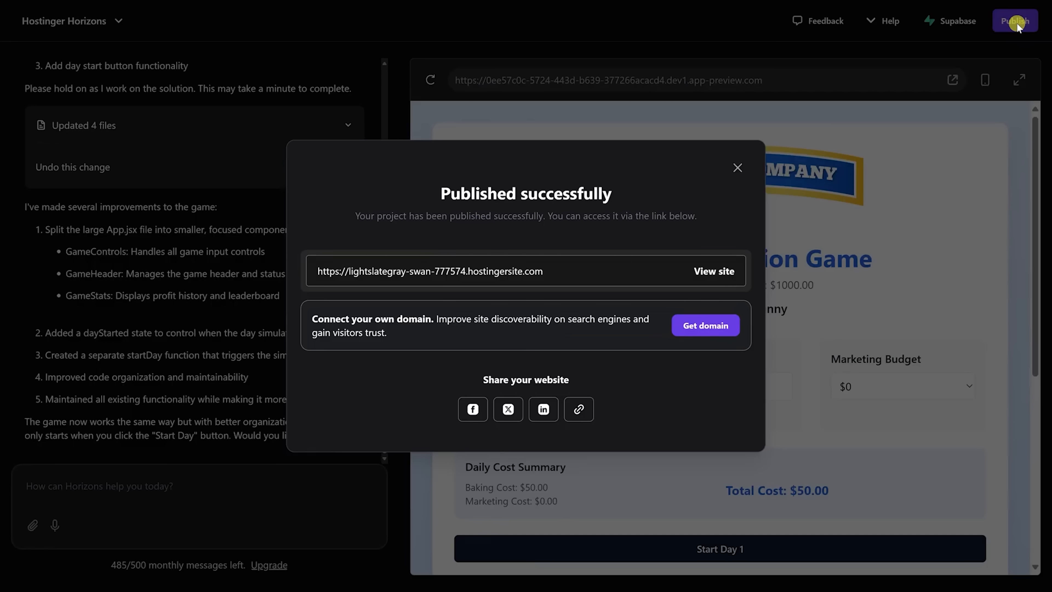
mouse_move(573, 225)
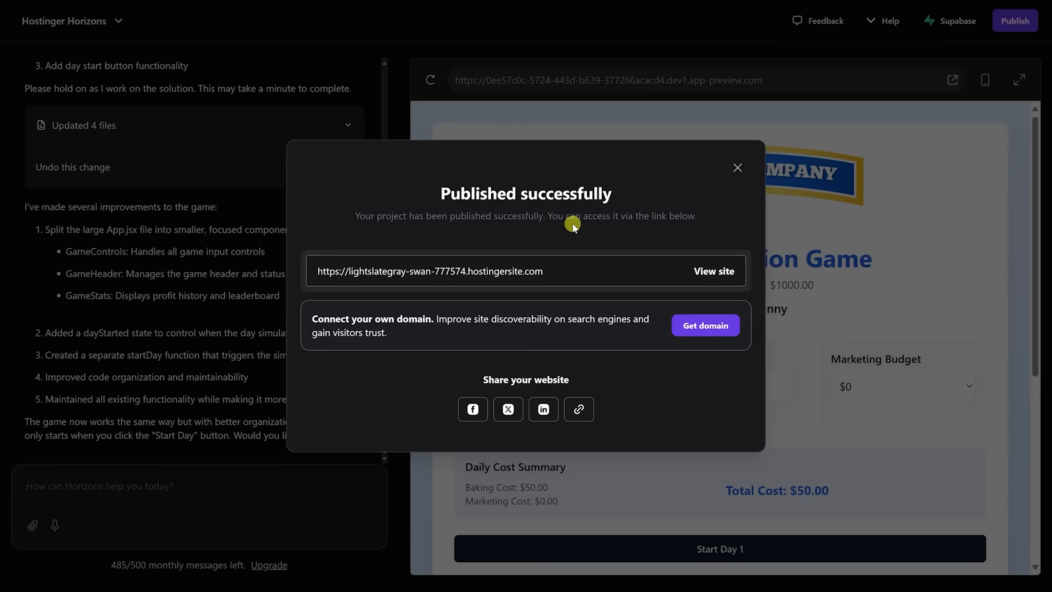
mouse_move(571, 211)
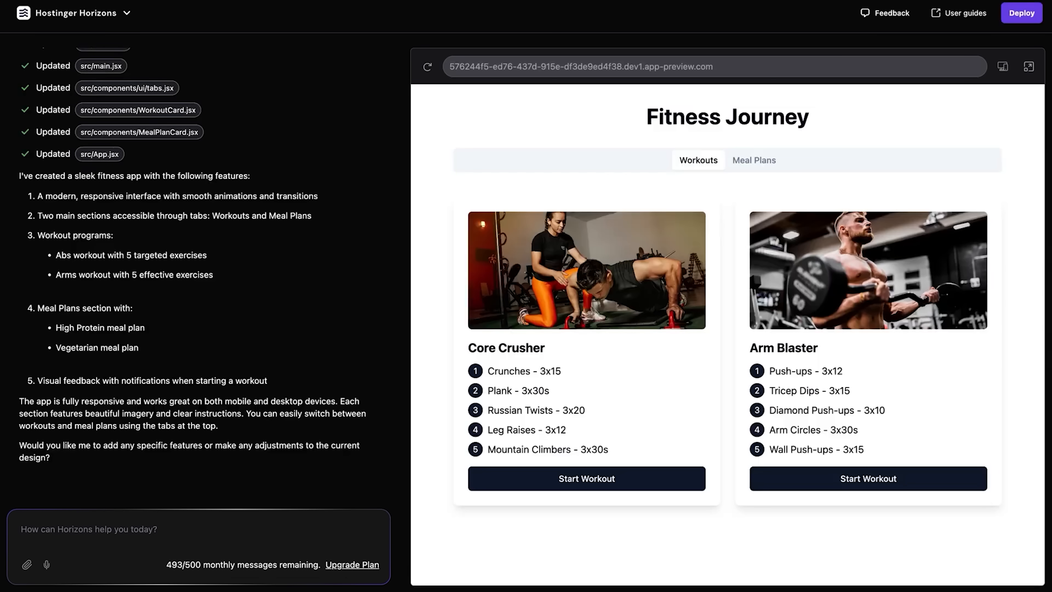
mouse_move(751, 165)
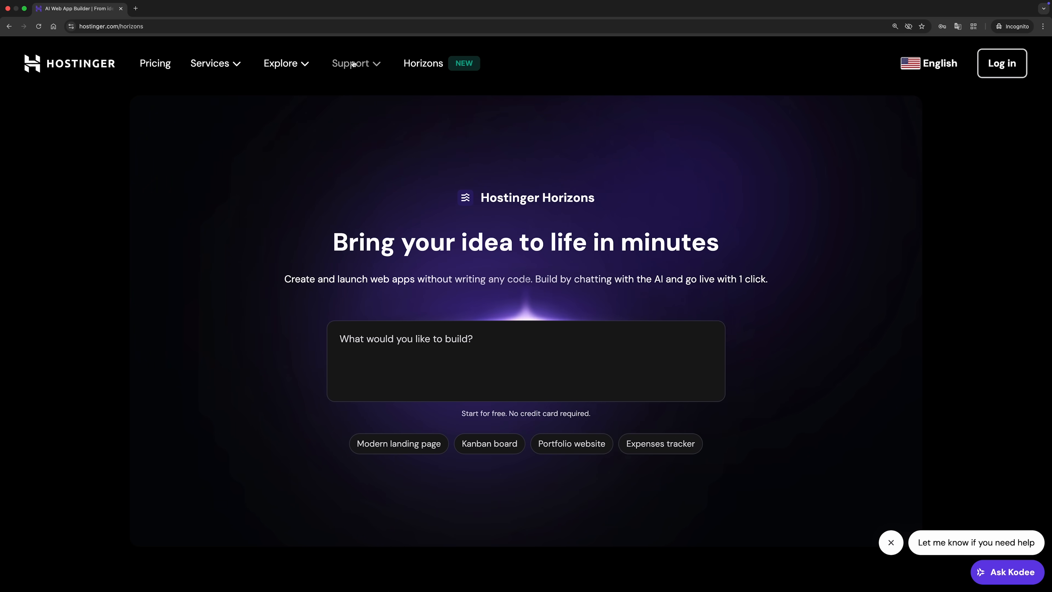
- Browse Hostinger's support contact page
left_click(350, 63)
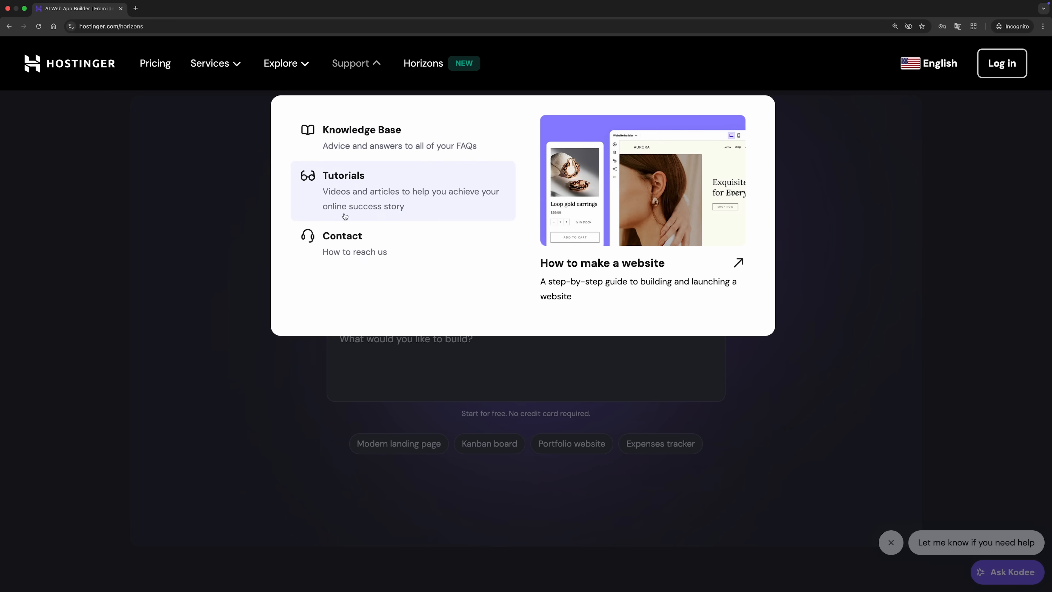
left_click(342, 236)
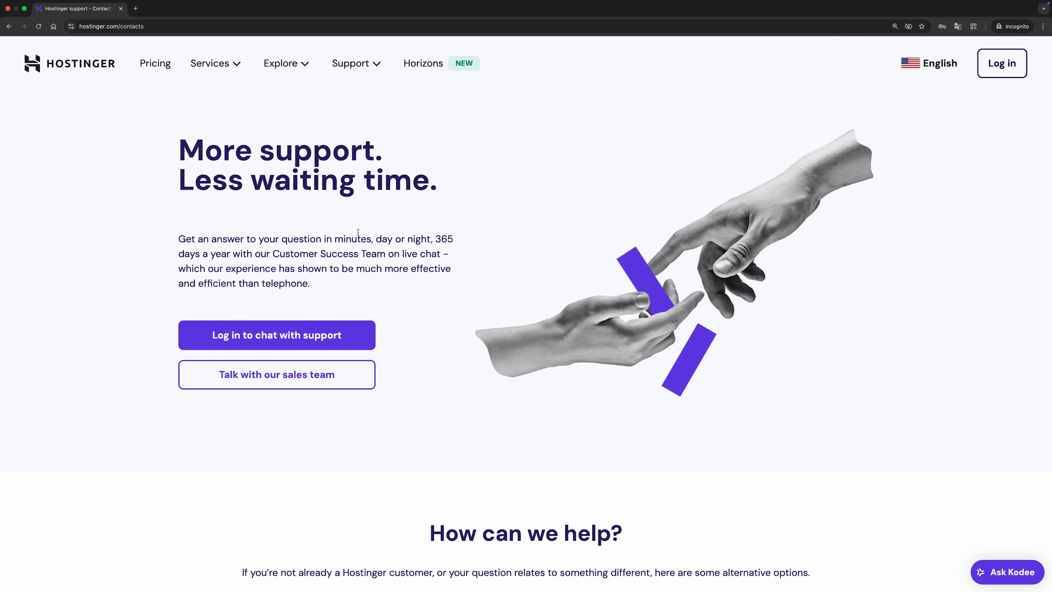
scroll("down", 3)
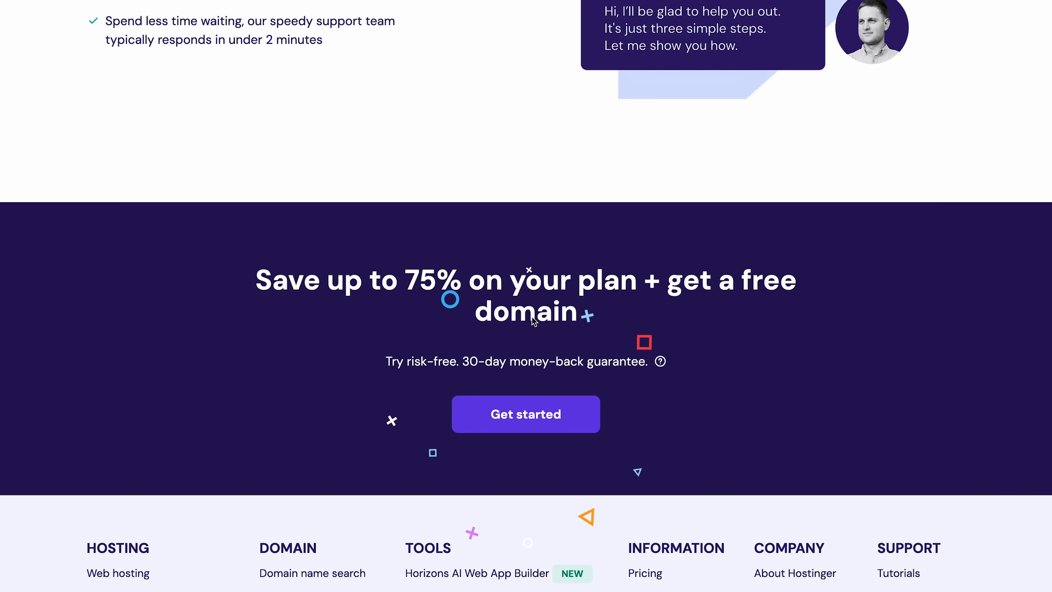
- Return to the Horizons builder page and draft a mood-tracking app idea
left_click(476, 573)
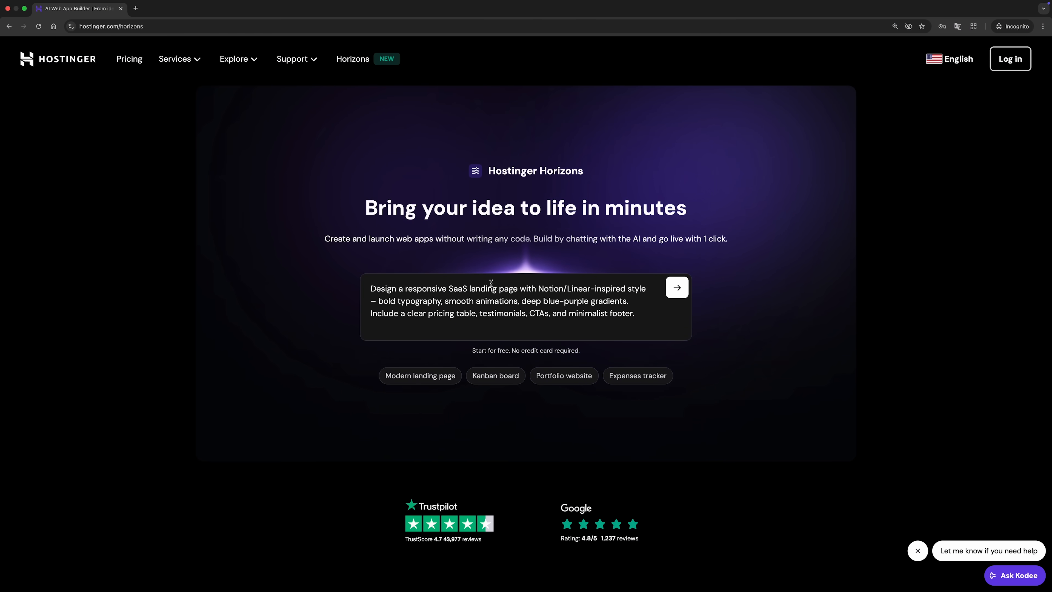
scroll("down", 3)
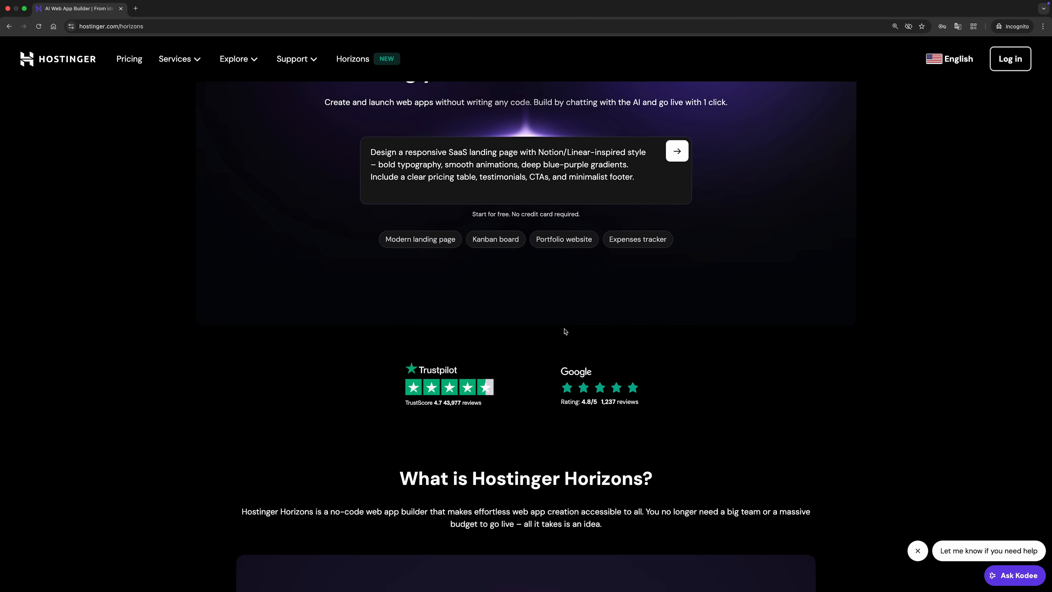
scroll("down", 3)
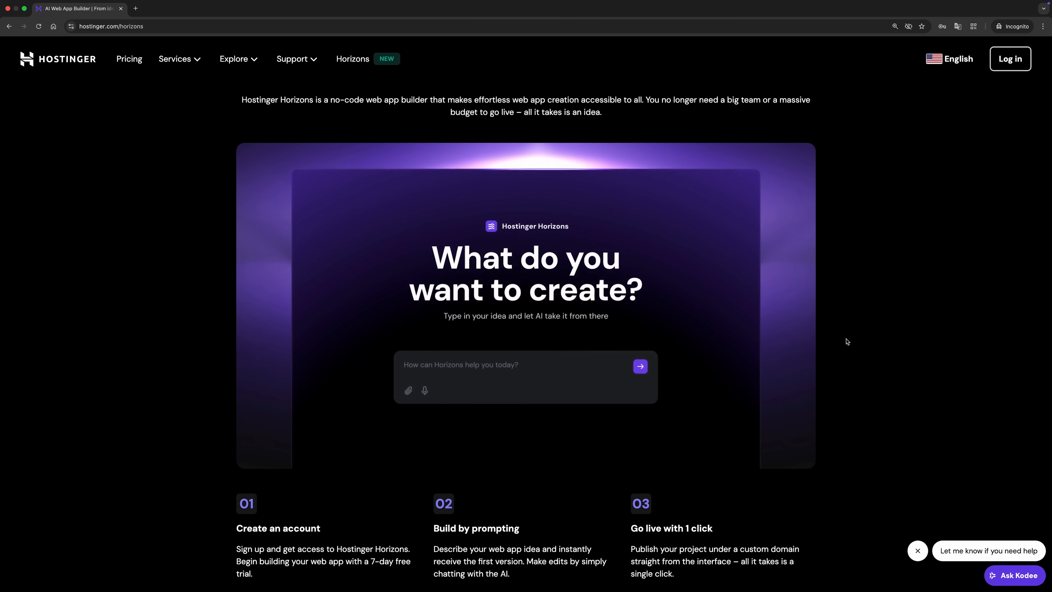
type("Build a web app to help me track my mood and mental health")
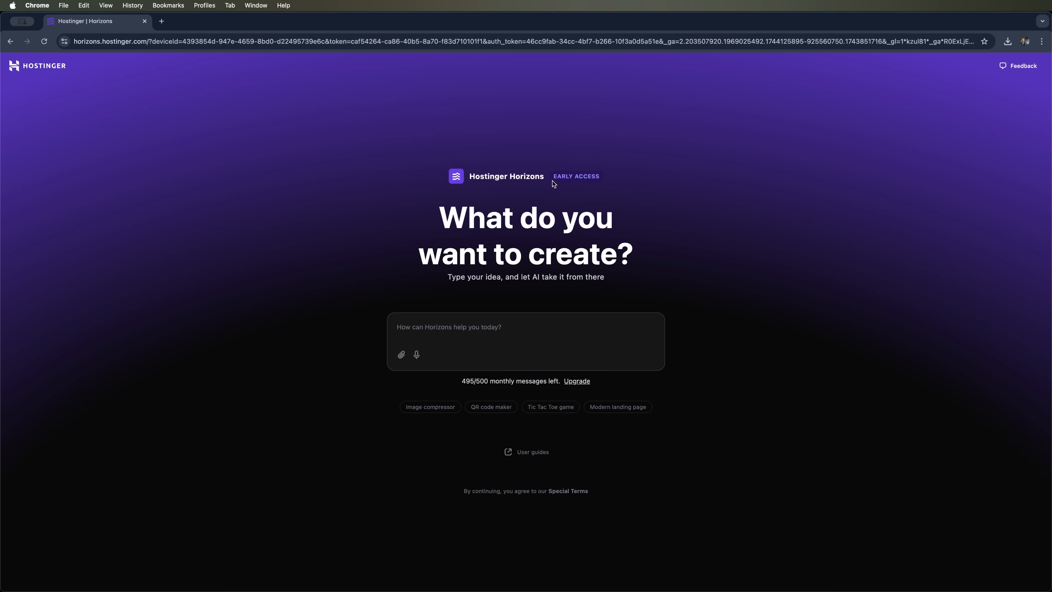
mouse_move(608, 189)
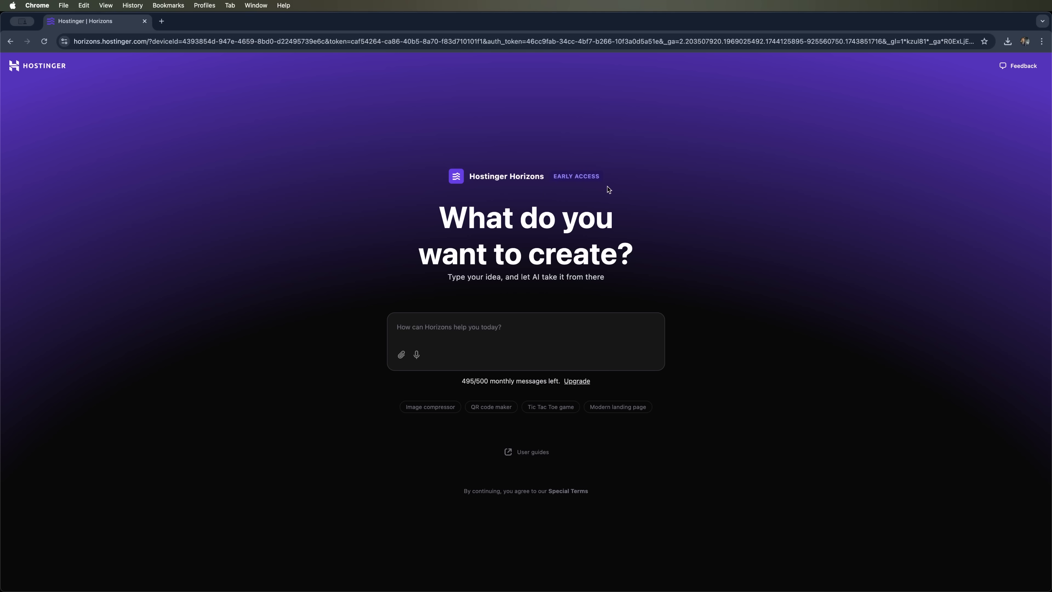
mouse_move(41, 79)
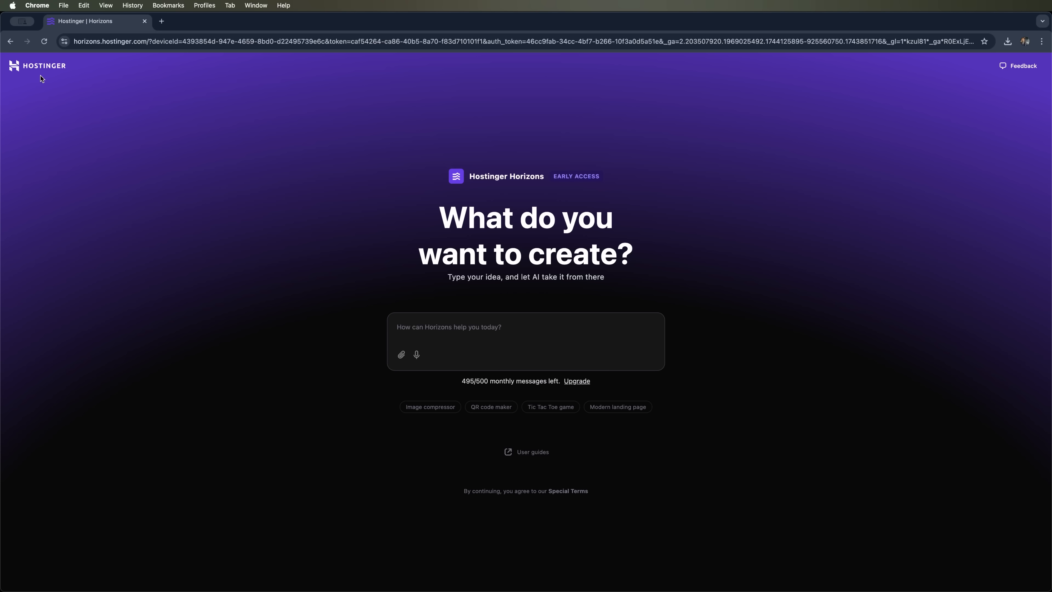
mouse_move(579, 196)
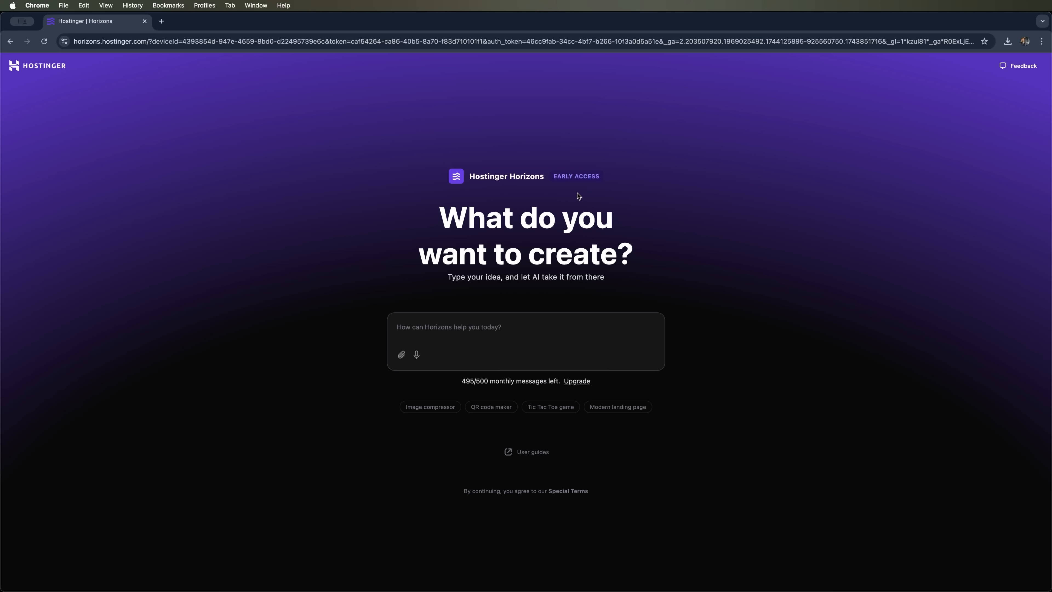
mouse_move(516, 334)
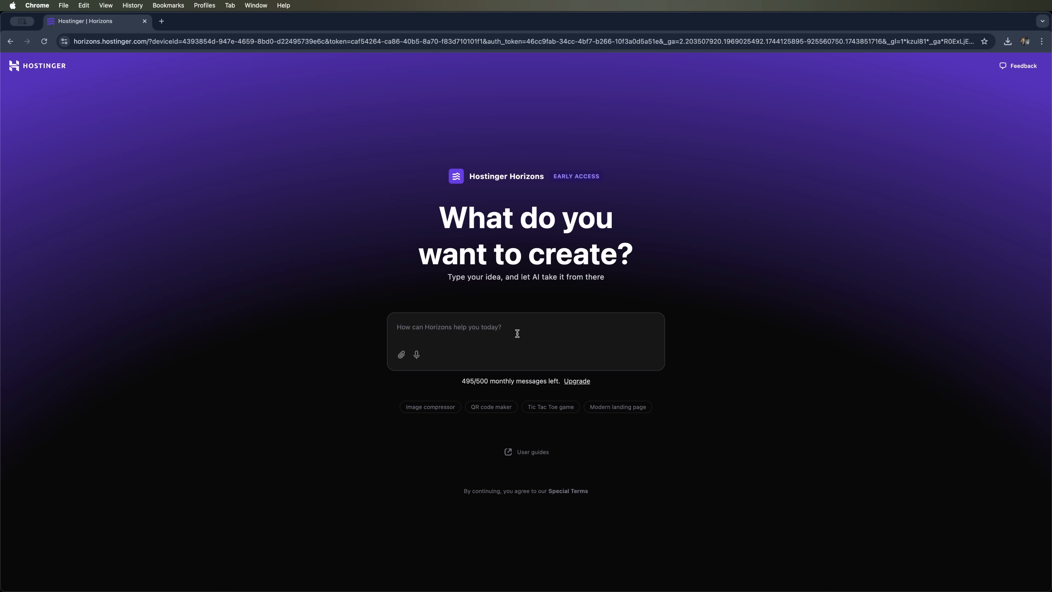
mouse_move(542, 355)
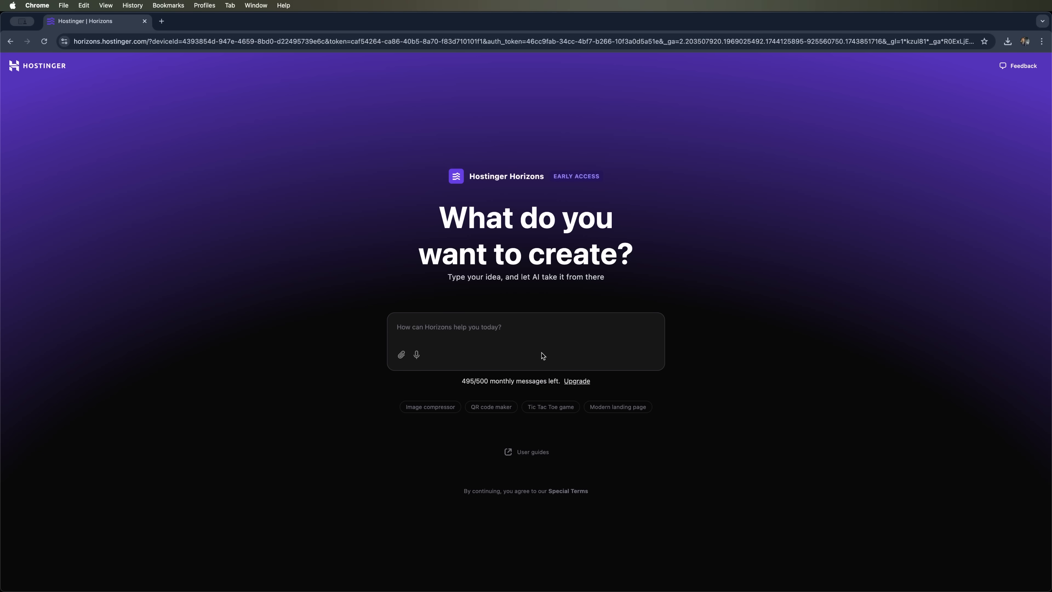
- Request a SkillSwap web app where users exchange skills via profiles
type("Create a web app called \"SkillSwap\" where users can exchange skills. Each user profile should list what skills they can teach and what skills they want to learn. Allow users to search for compatible matches based on this info.")
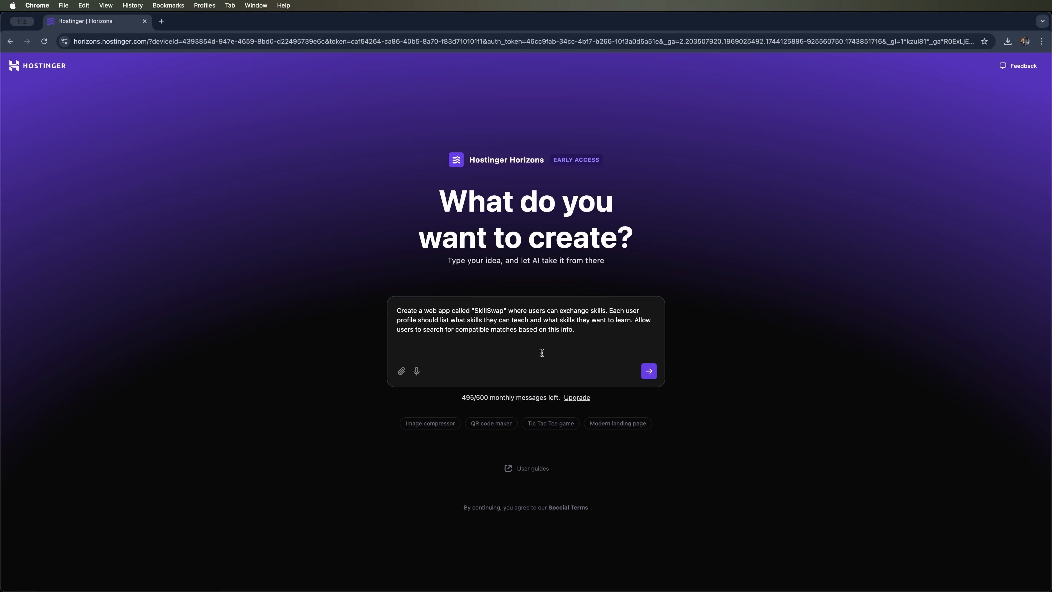
left_click(648, 371)
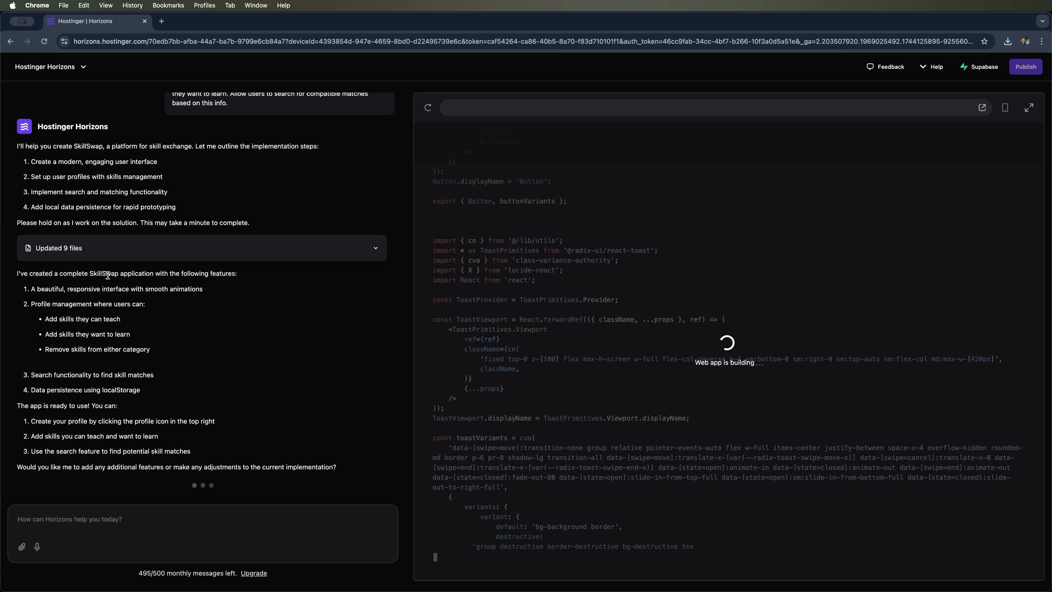
scroll("down", 3)
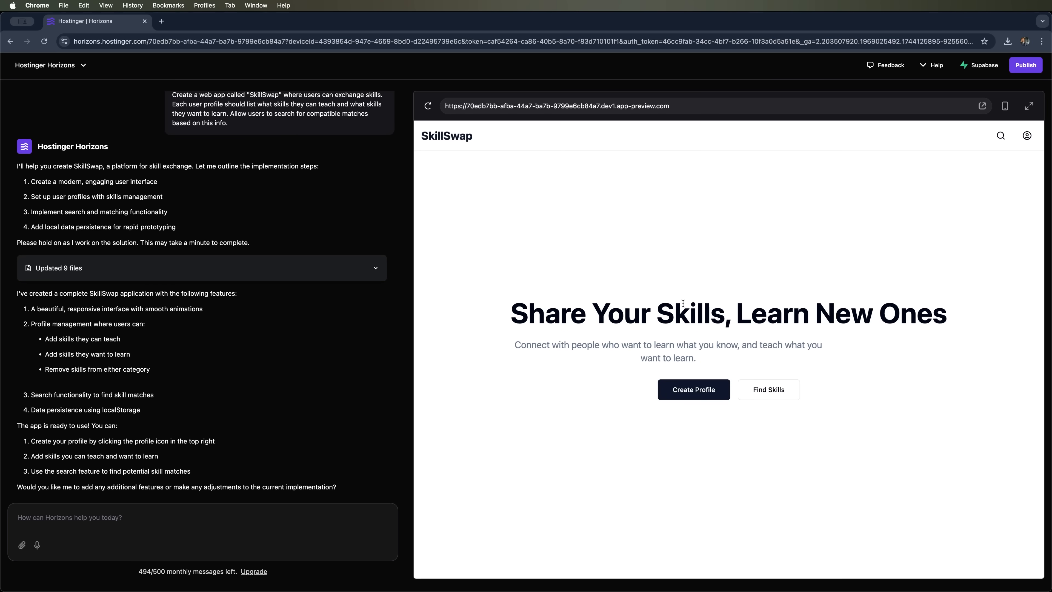
- Return the SkillSwap preview from Your Profile to the landing page
left_click(692, 388)
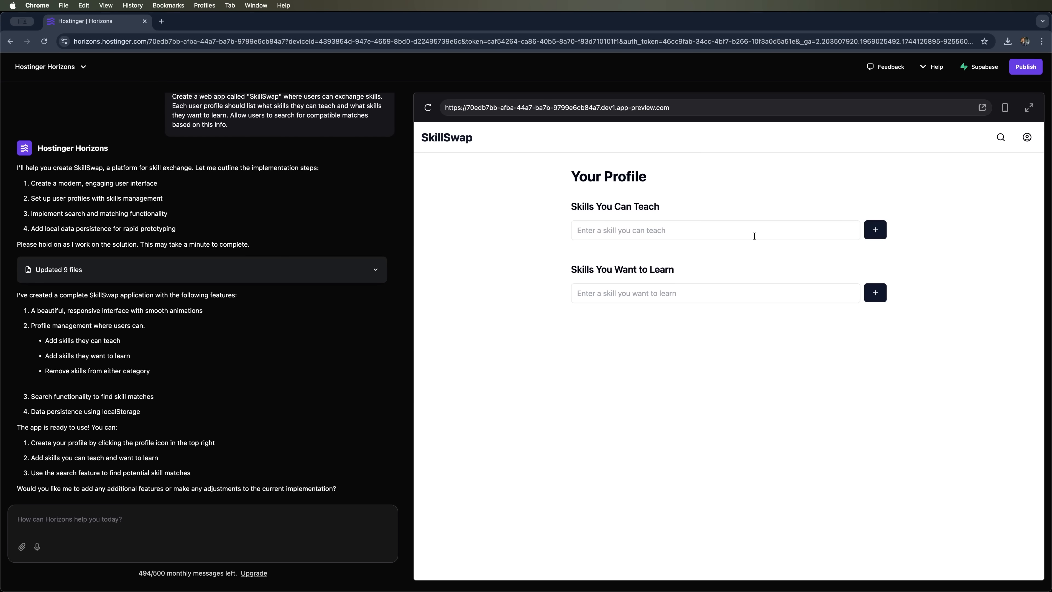
mouse_move(570, 203)
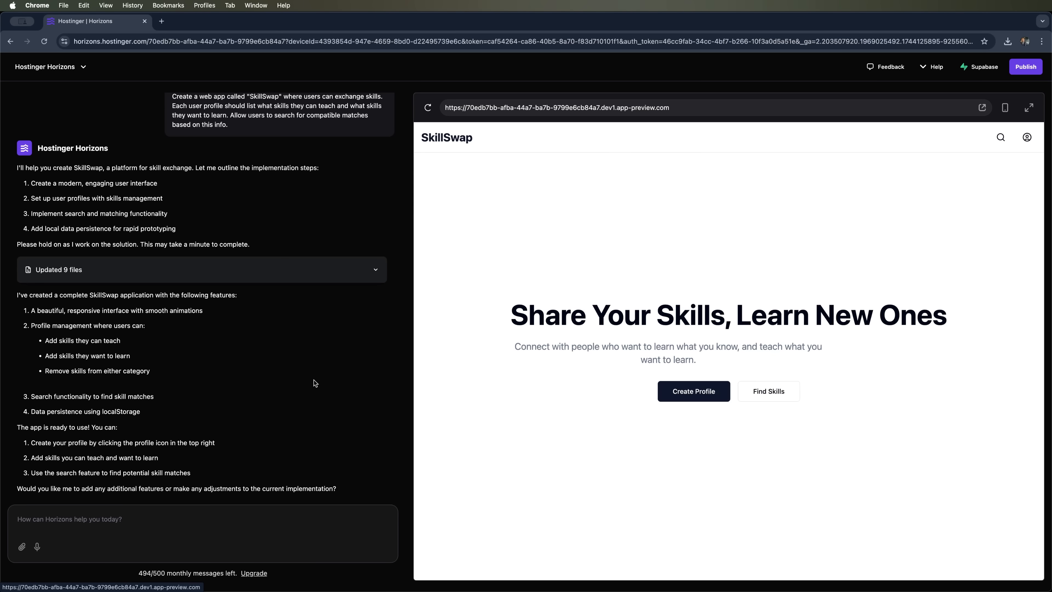
left_click(1000, 137)
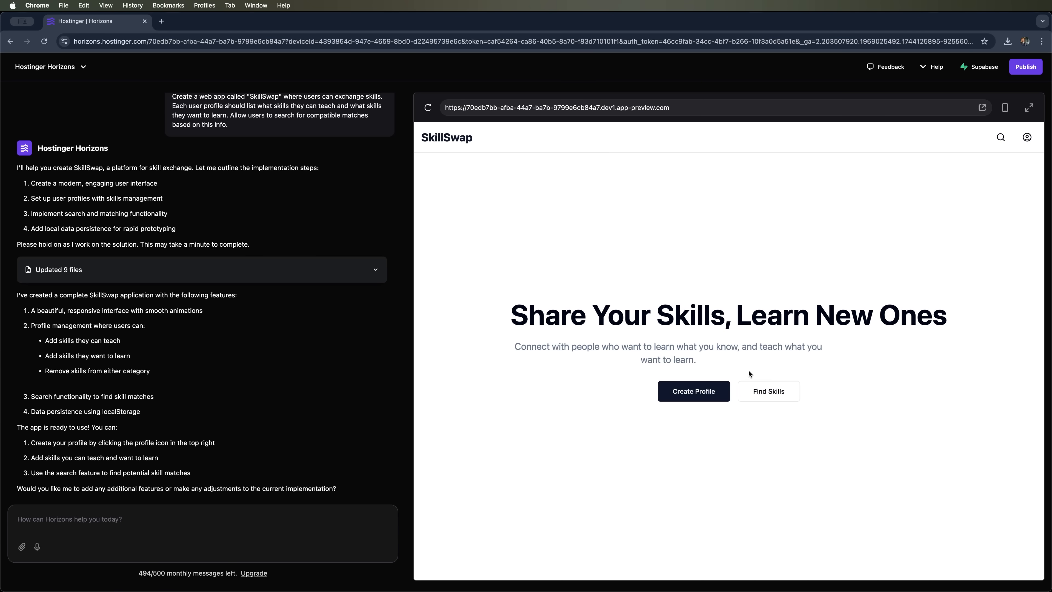
mouse_move(530, 459)
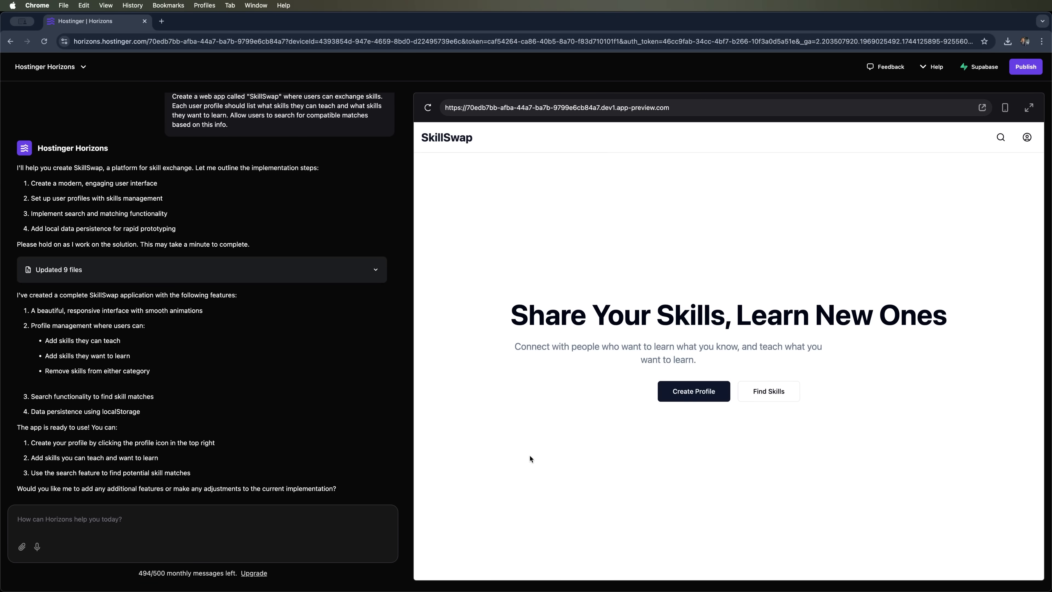
mouse_move(646, 379)
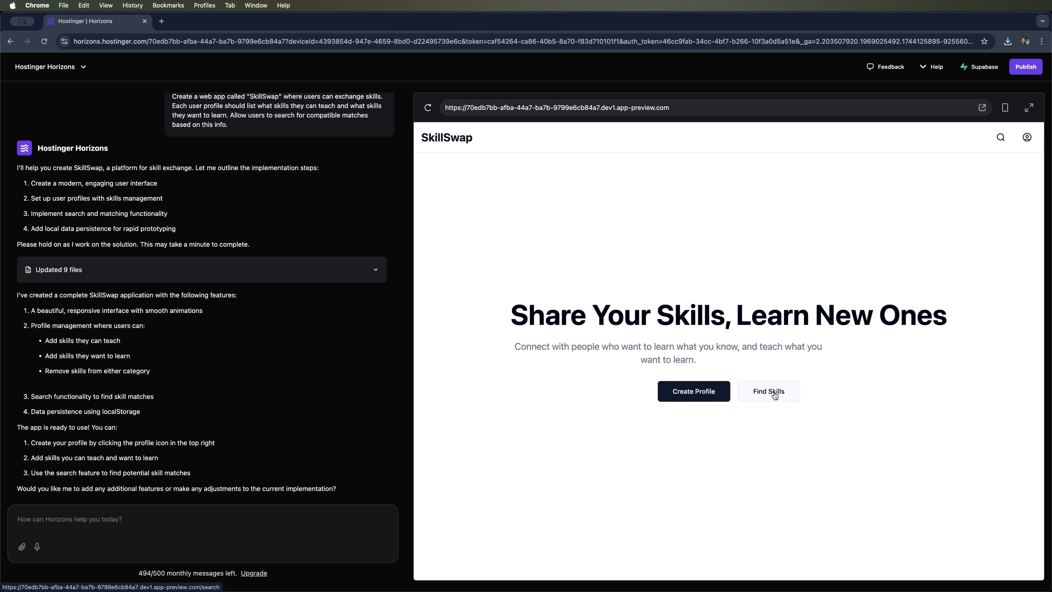
- Request six sample SkillSwap profiles with names, locations, skills, bios and images
left_click(768, 391)
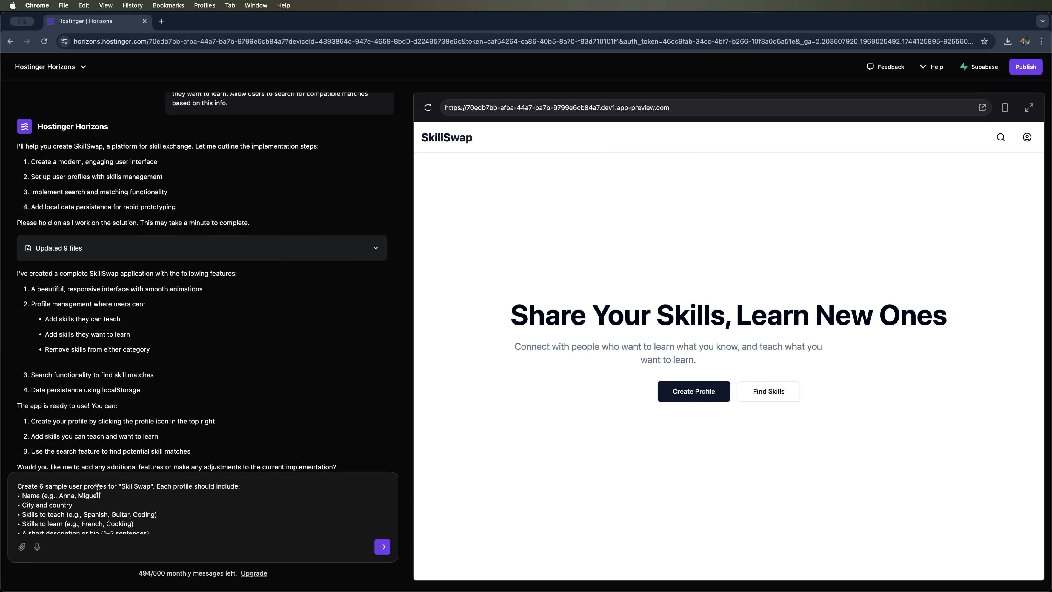
left_click(381, 546)
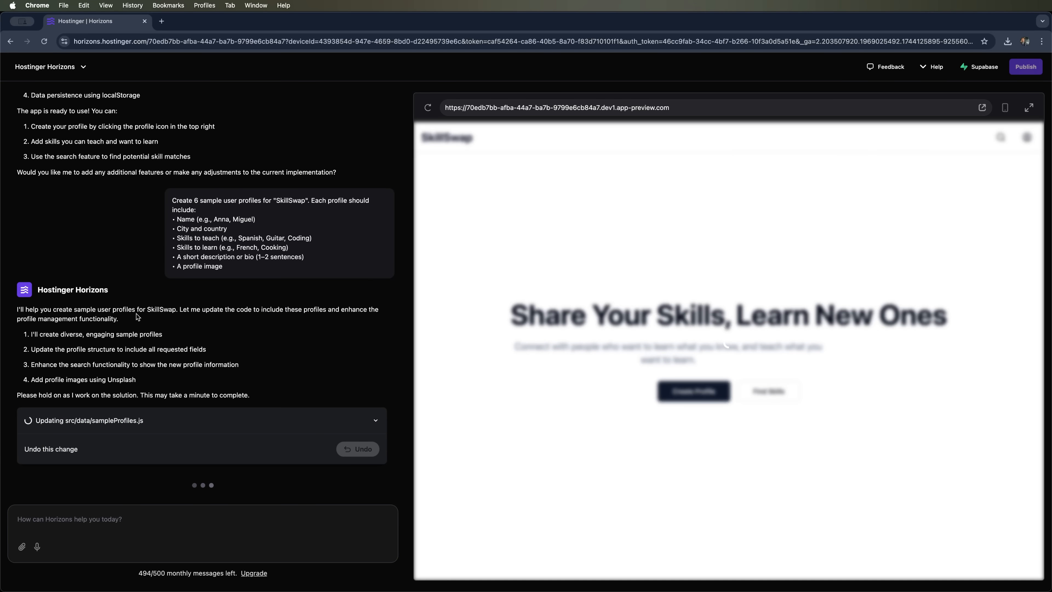
mouse_move(36, 334)
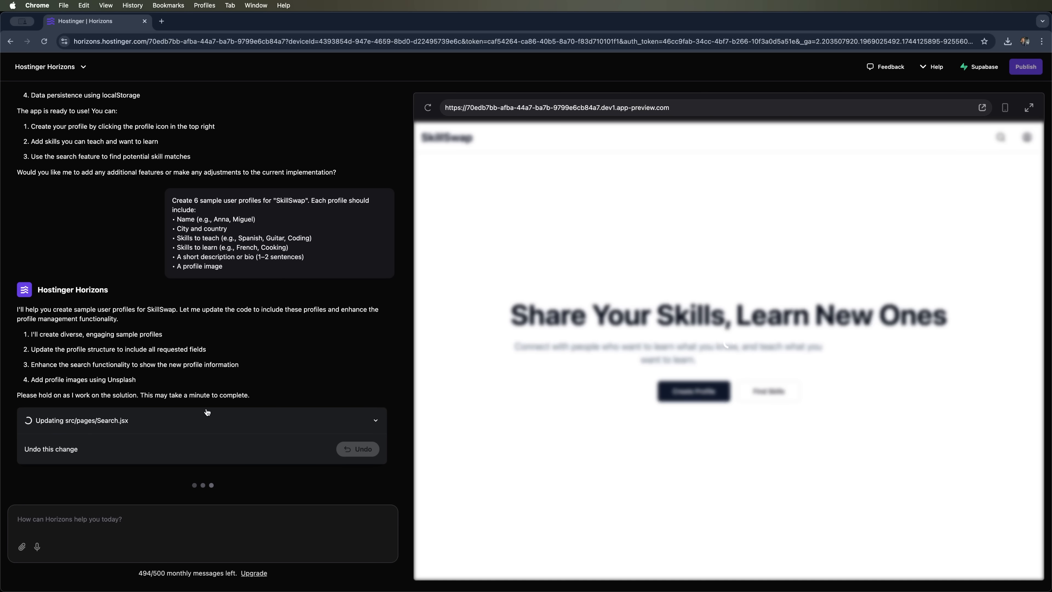
mouse_move(172, 430)
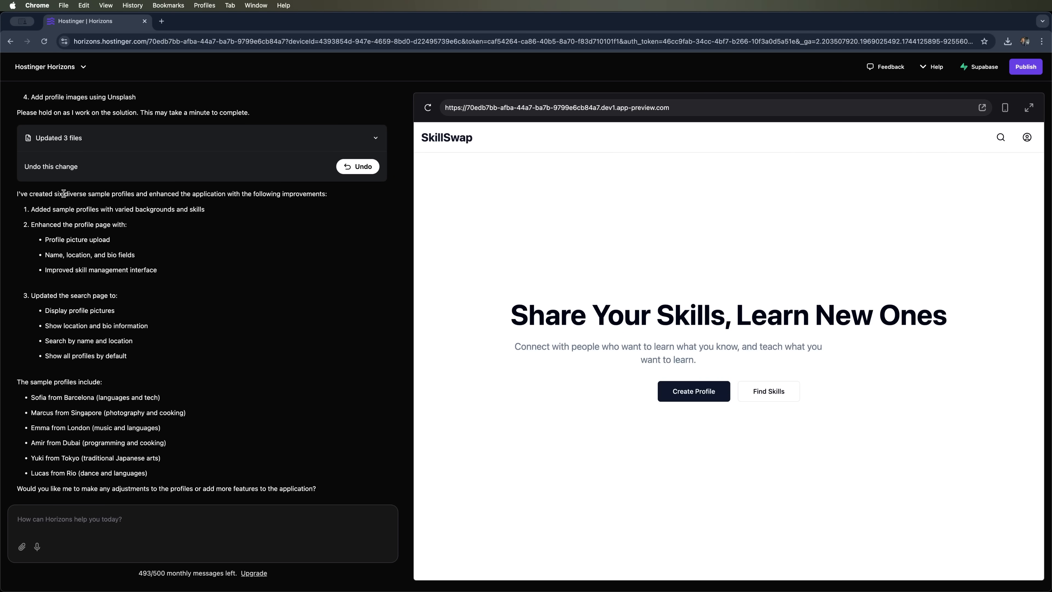
- Browse the Find Skills page through the six sample profile cards
left_click(768, 391)
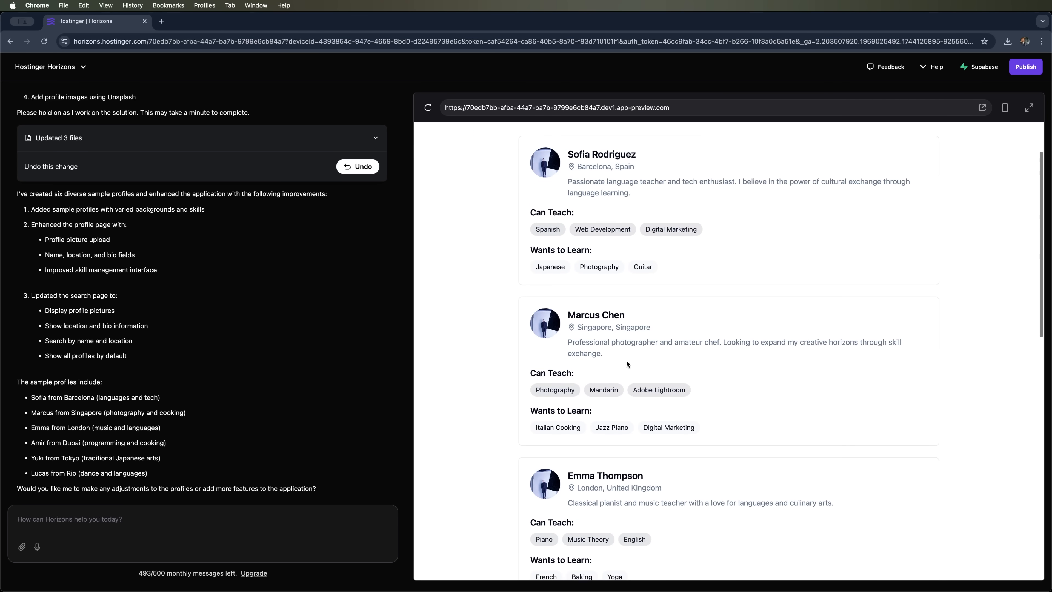
scroll("down", 3)
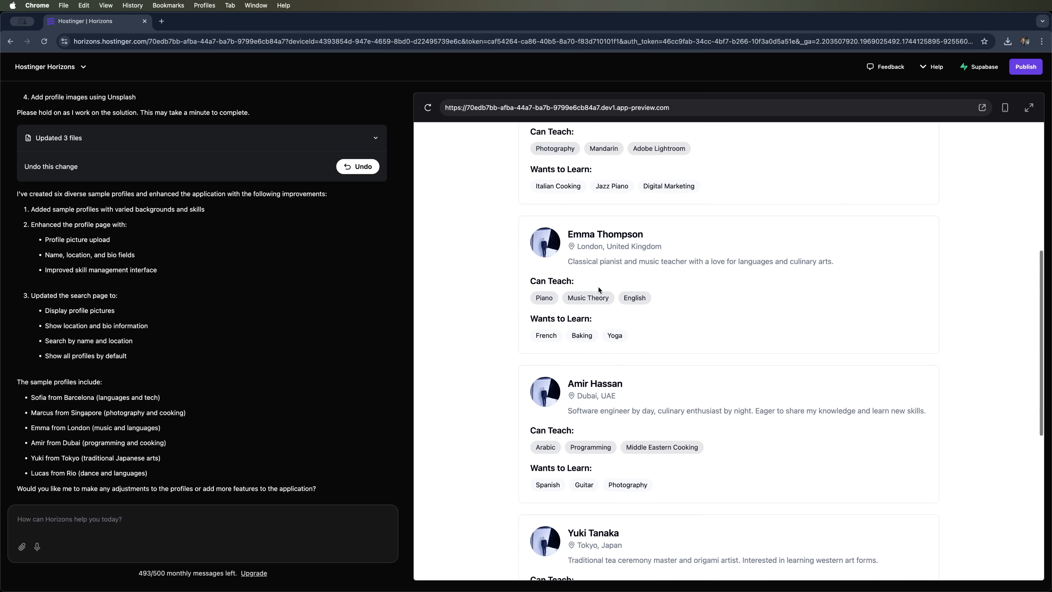
scroll("down", 3)
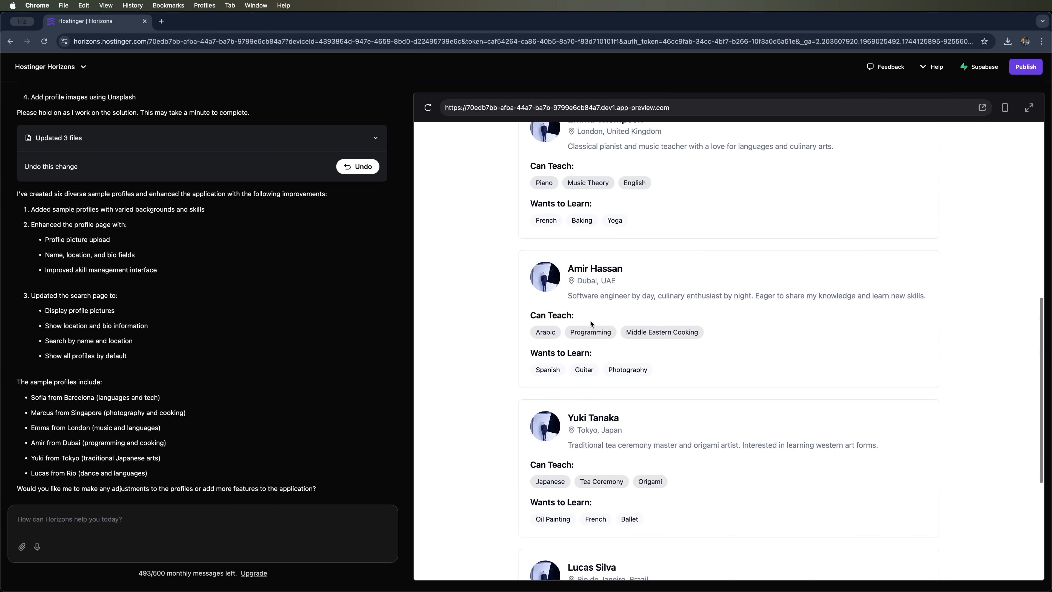
scroll("up", 3)
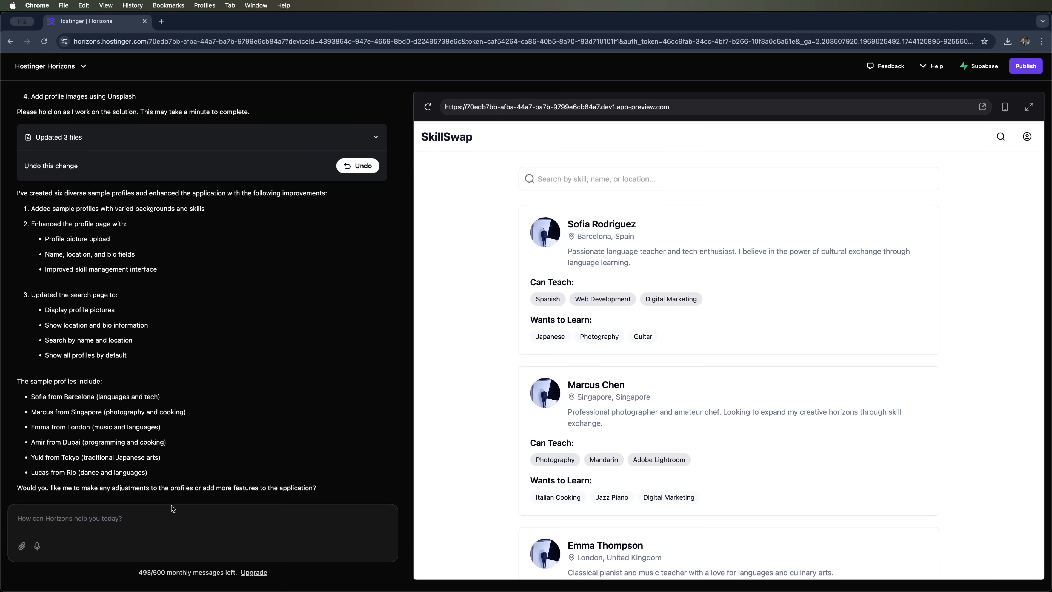
mouse_move(134, 518)
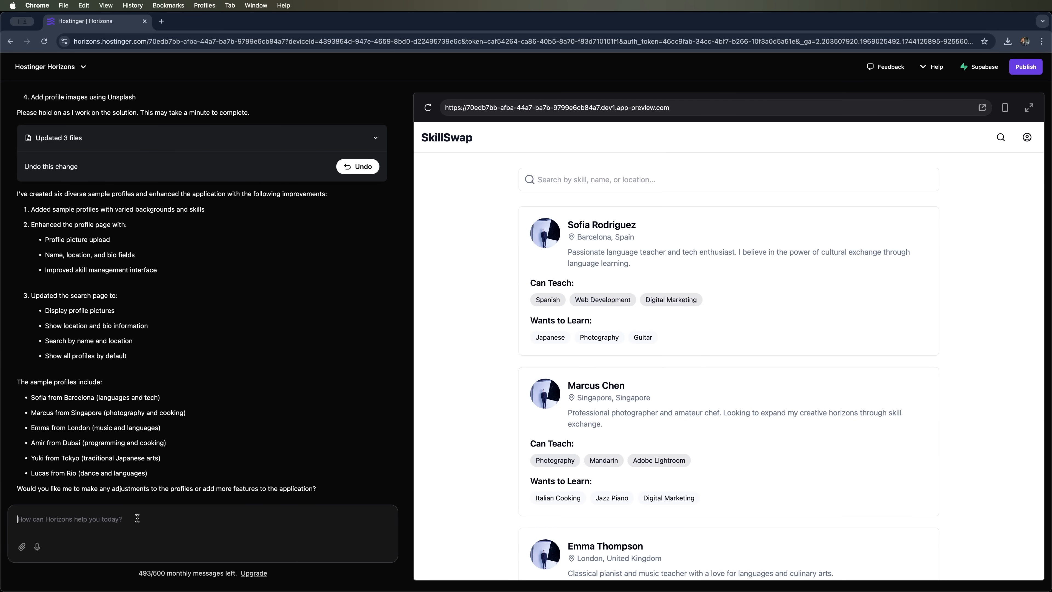
- Request a search and filter section by location and skill category
type("Add a search and filter section to let users filter by location and skill categories (e.g. languages, tech, crafts).")
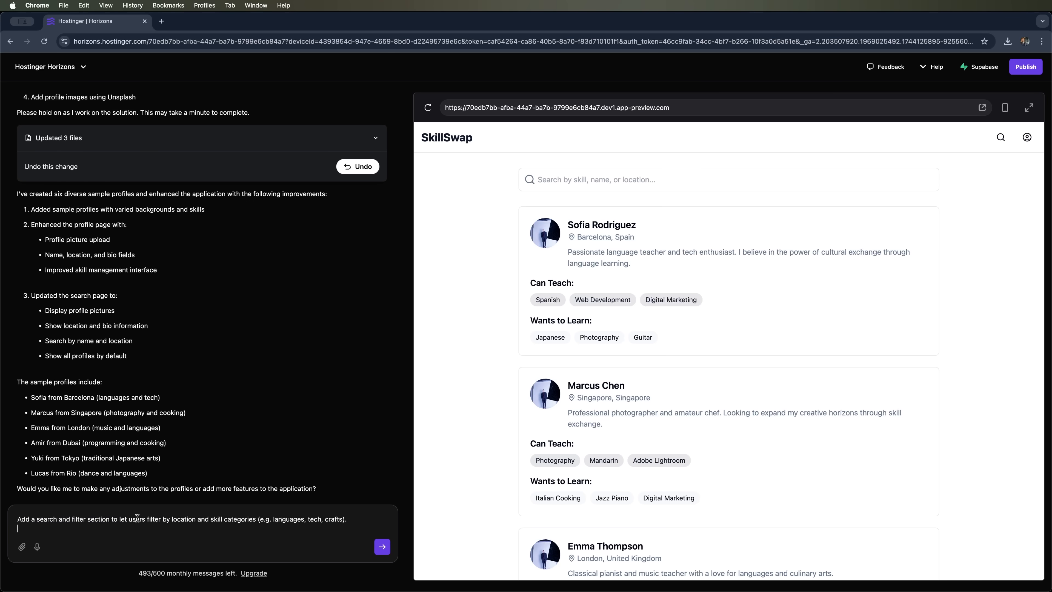
left_click(381, 546)
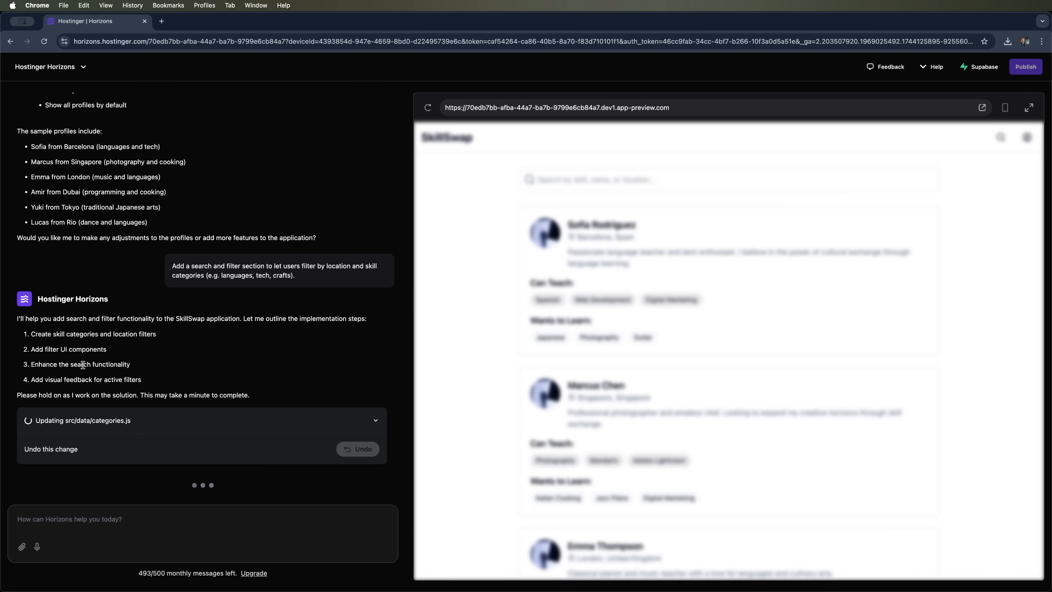
mouse_move(181, 381)
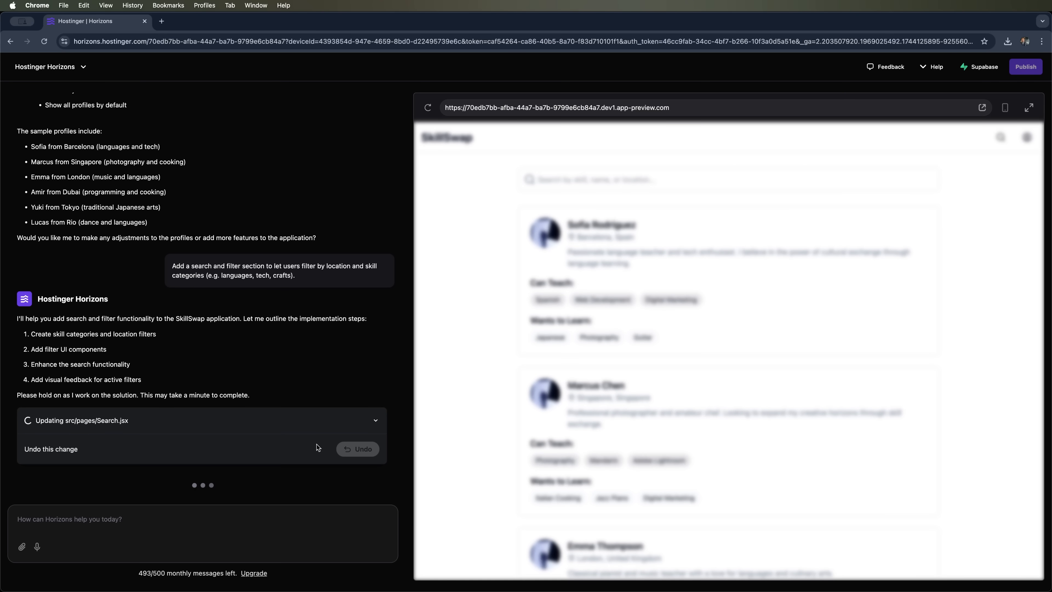
scroll("down", 3)
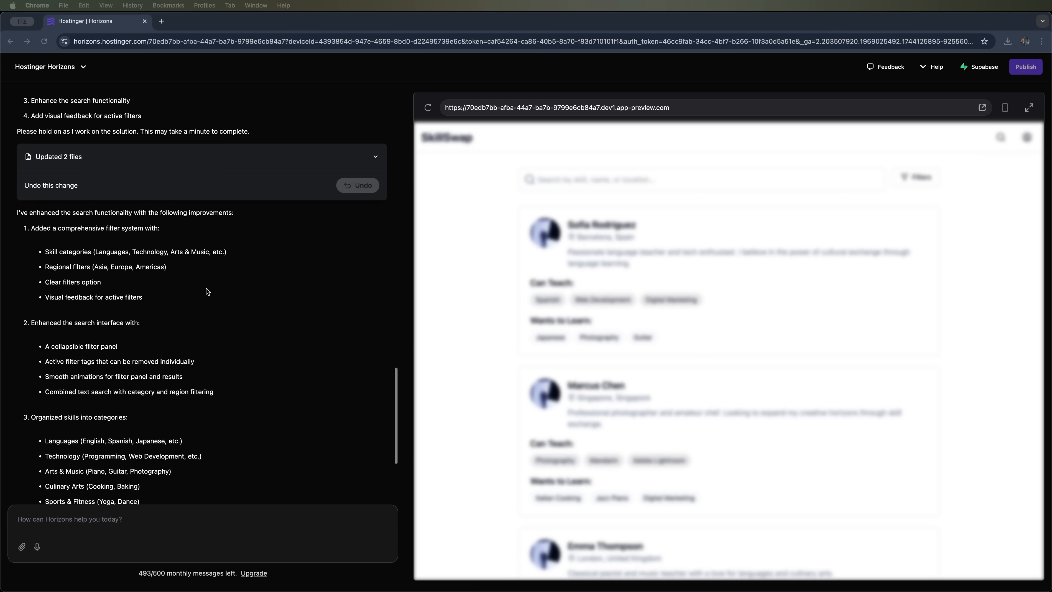
scroll("down", 3)
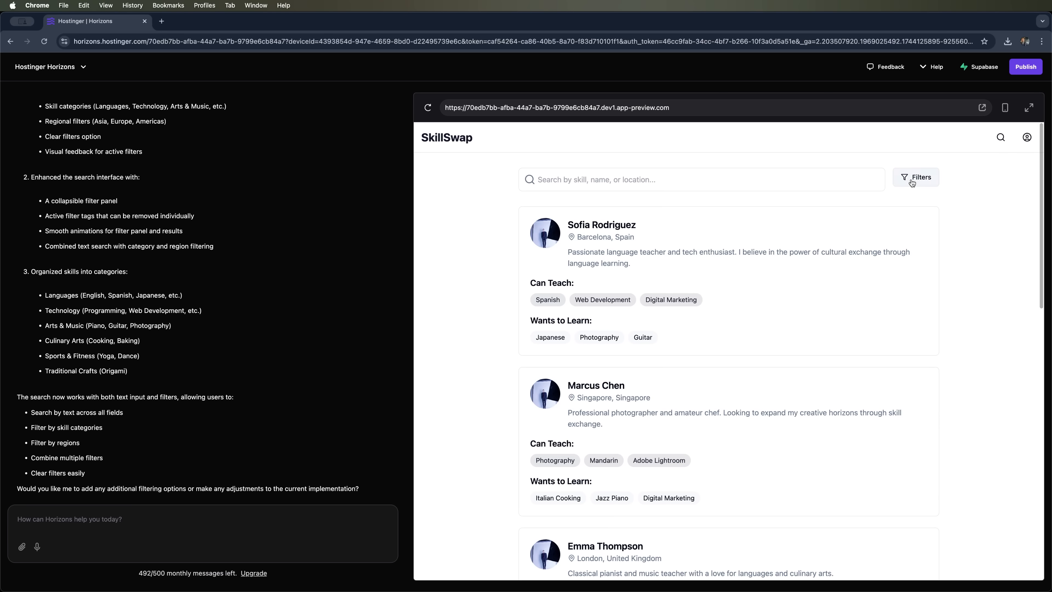
- Show the filters and add Arts & Music to the active filter tags
left_click(596, 227)
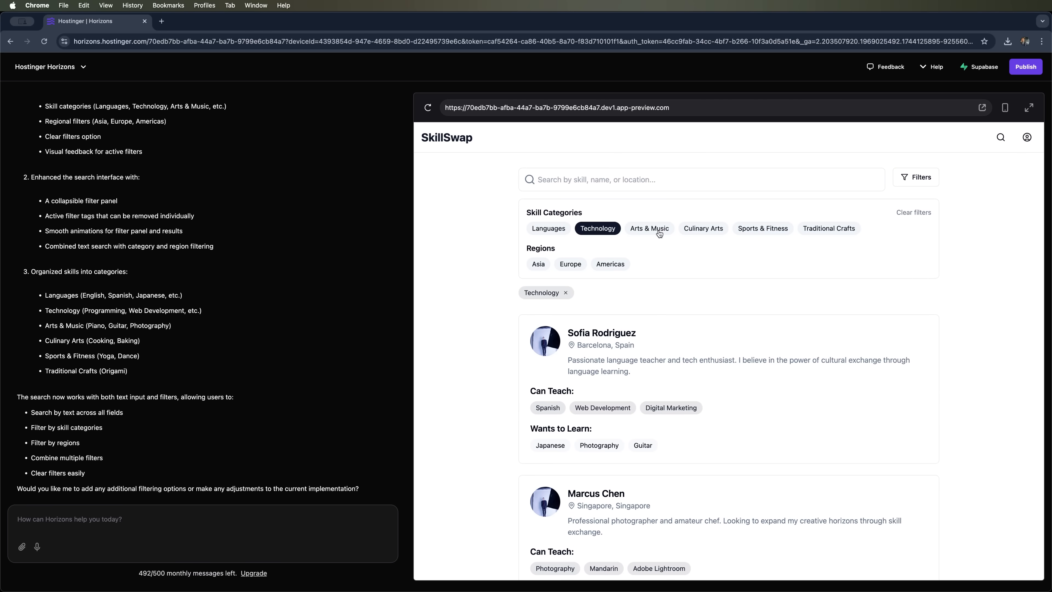
left_click(649, 228)
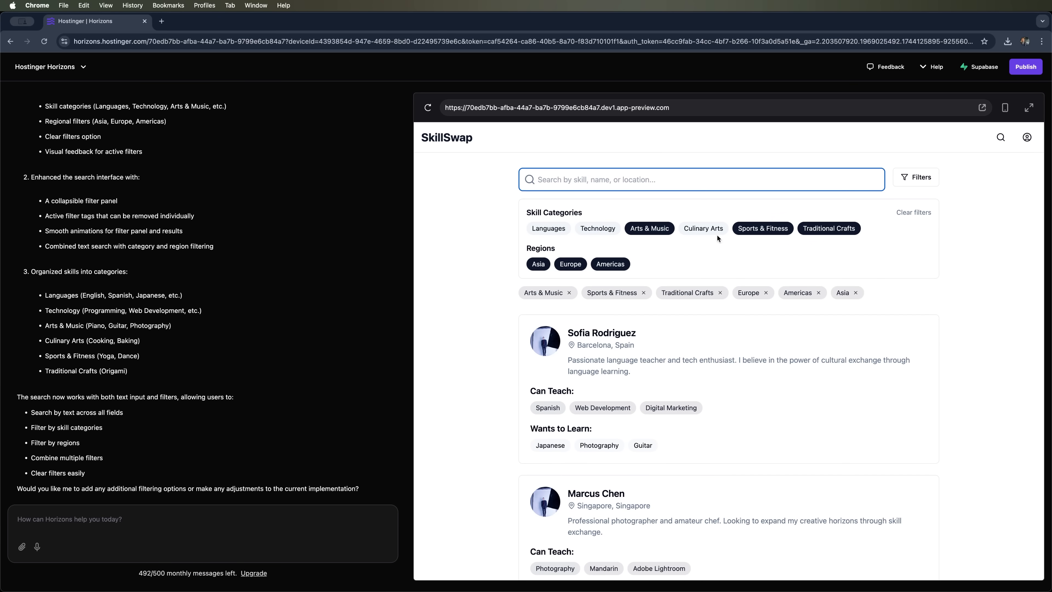
- Request profile cards with name, location, skills and a Message button, then review them
type("Make each user profile card display name, location, skills to offer, and skills to learn. Include a \"Message\" button.")
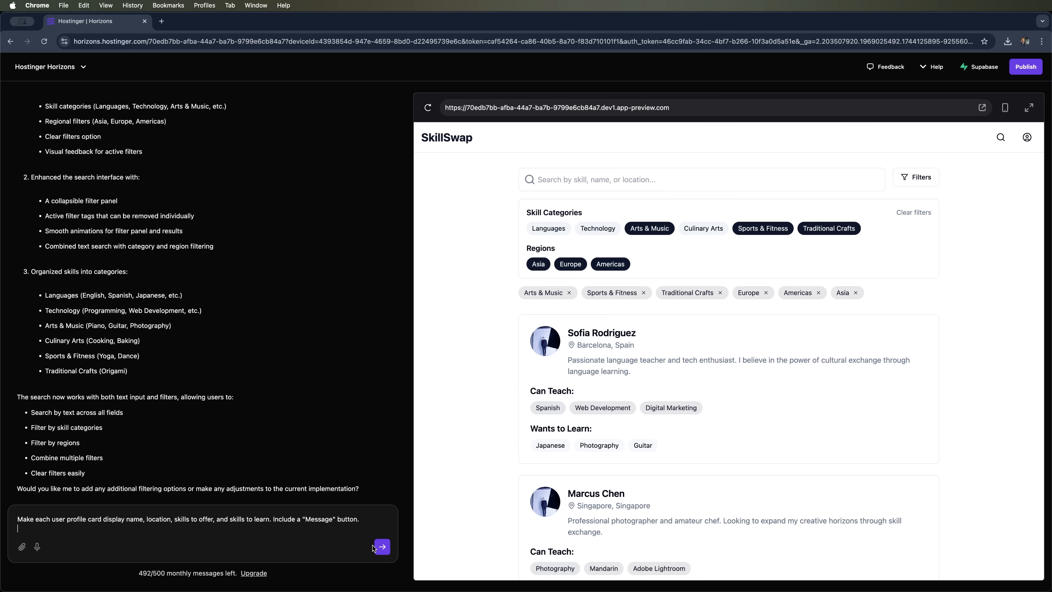
left_click(380, 546)
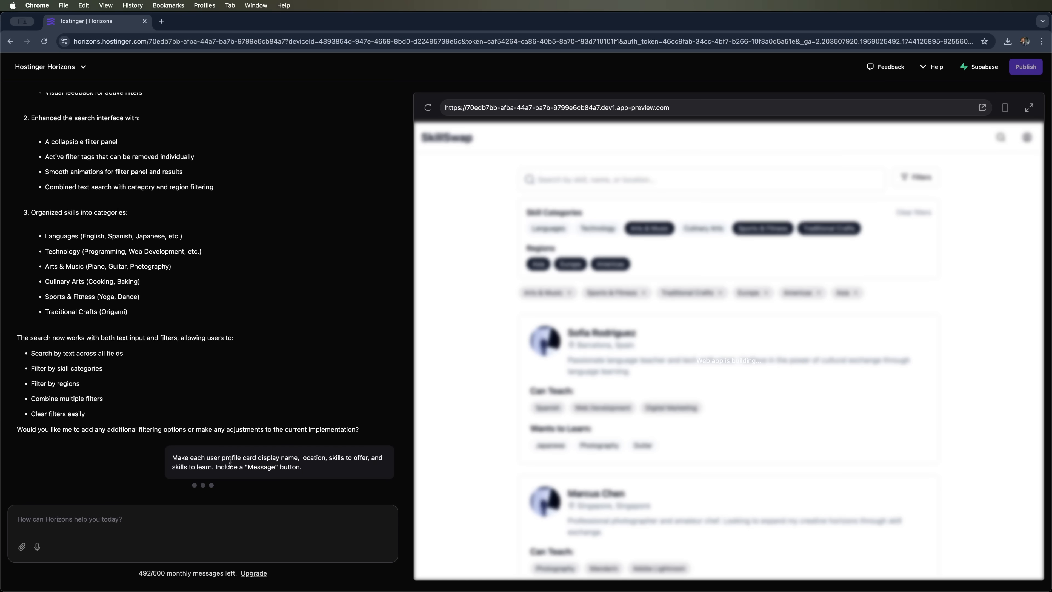
scroll("down", 3)
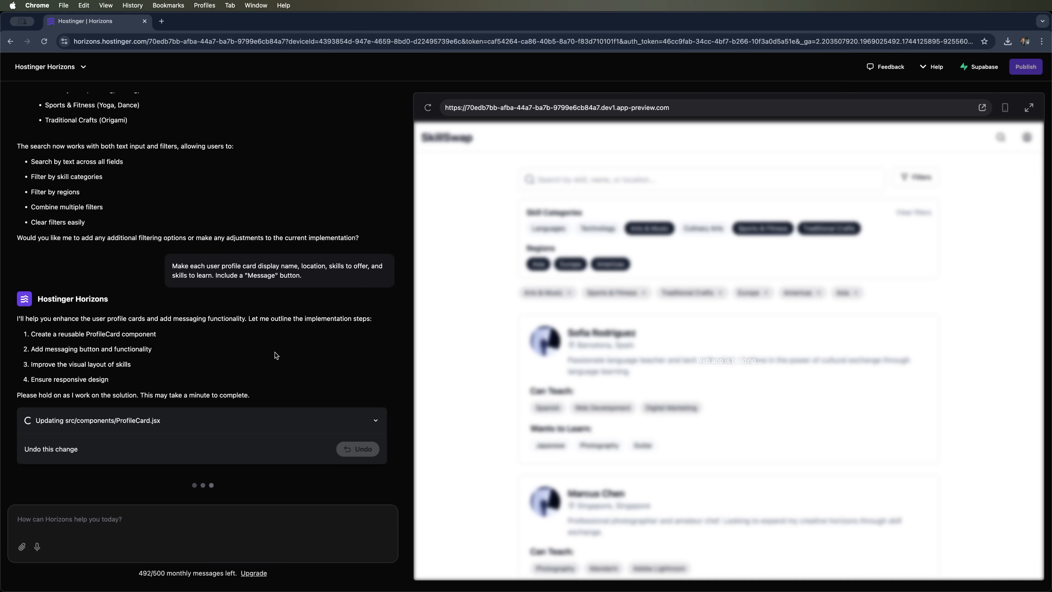
mouse_move(631, 365)
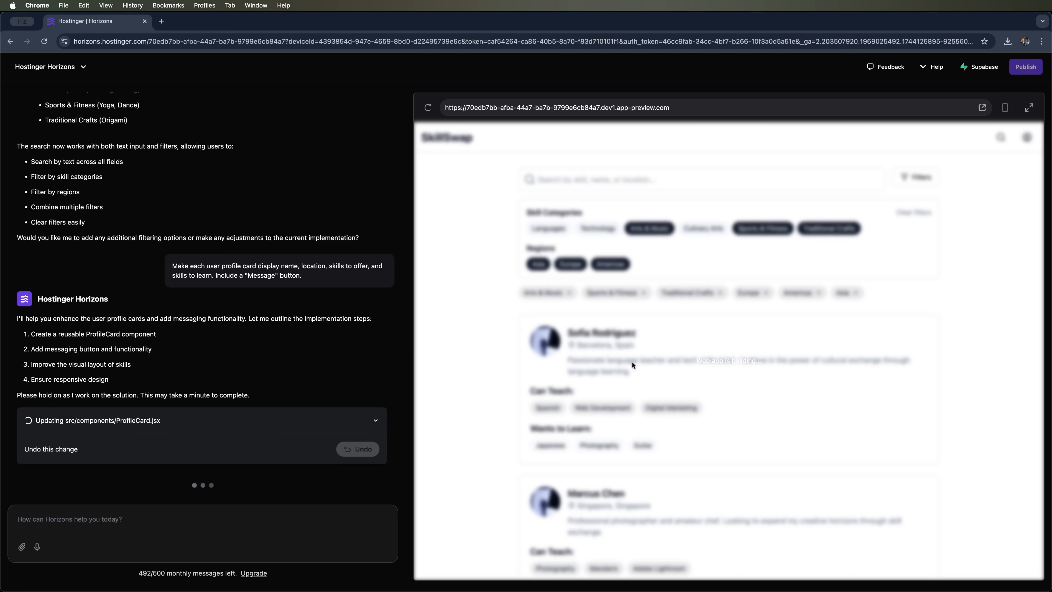
scroll("down", 3)
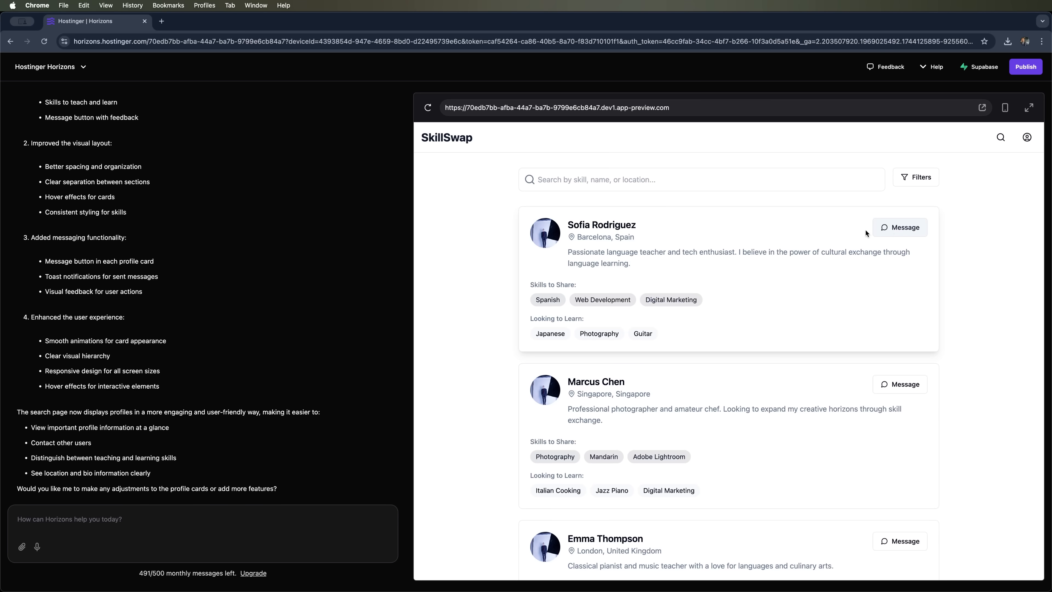
scroll("down", 3)
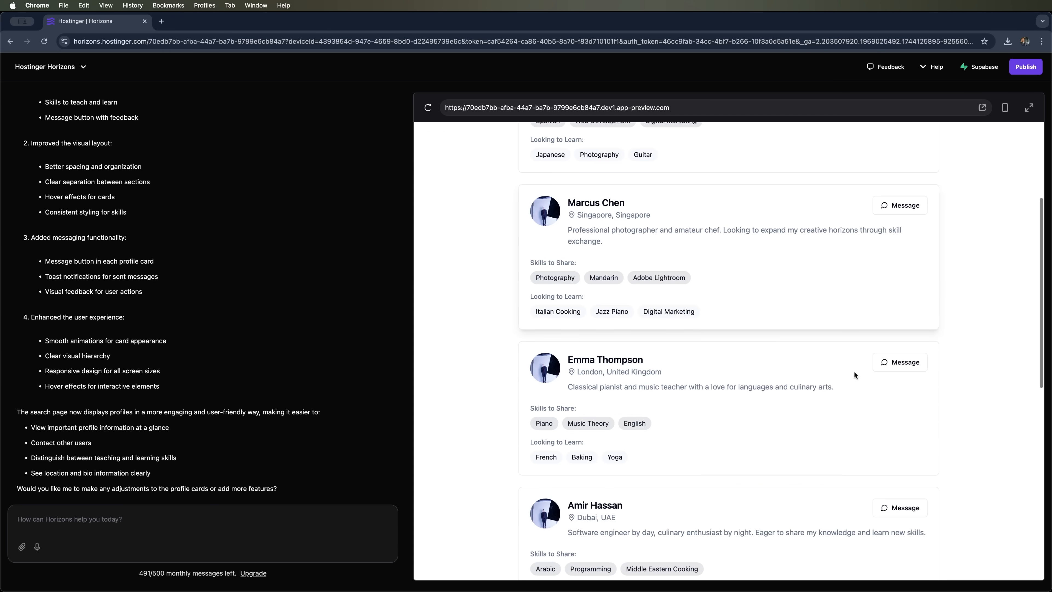
scroll("down", 3)
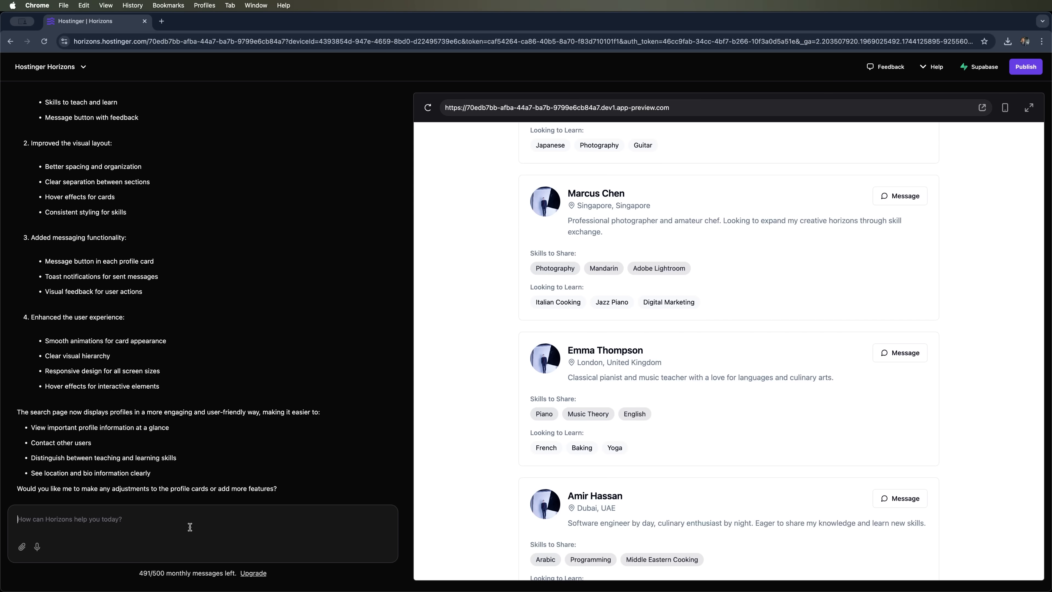
scroll("up", 3)
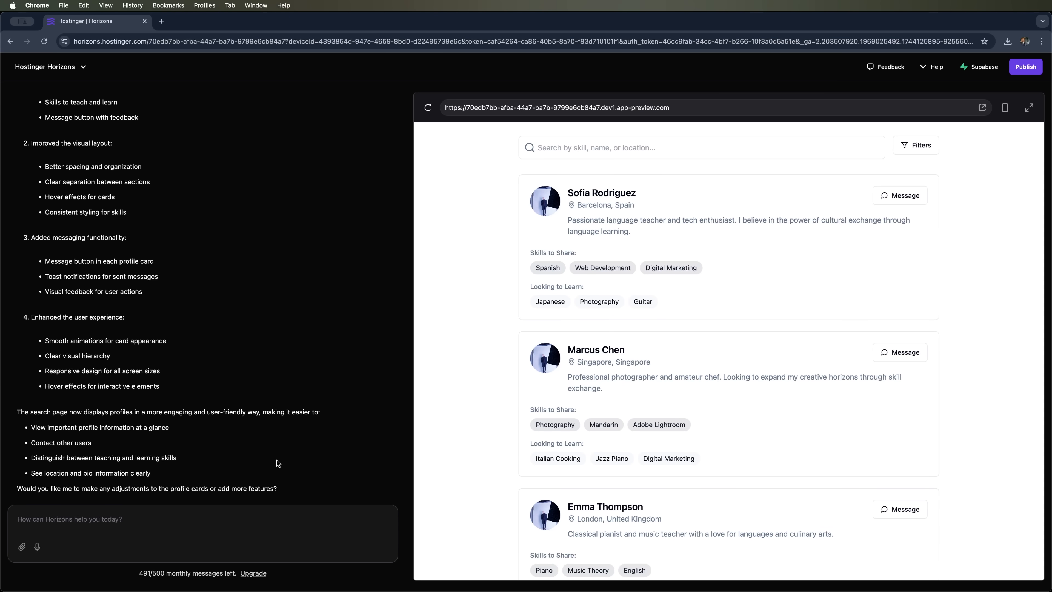
- Request a clean modern layout with light/dark mode, soft accents and a responsive card grid
type("Use a clean, modern layout with light mode and soft color accents. Display user cards in a responsive grid.")
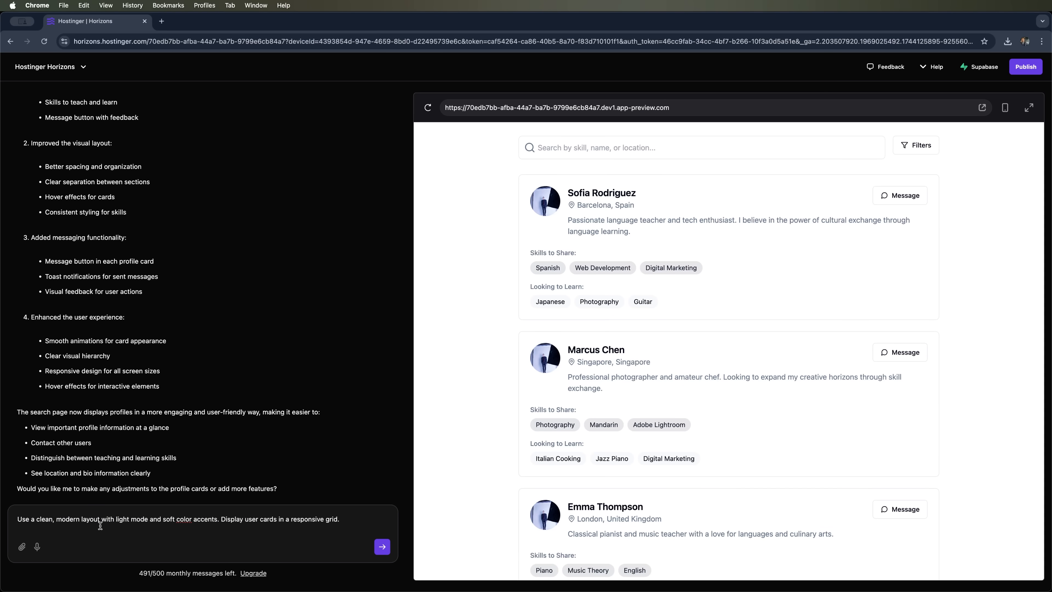
mouse_move(143, 552)
type("/d")
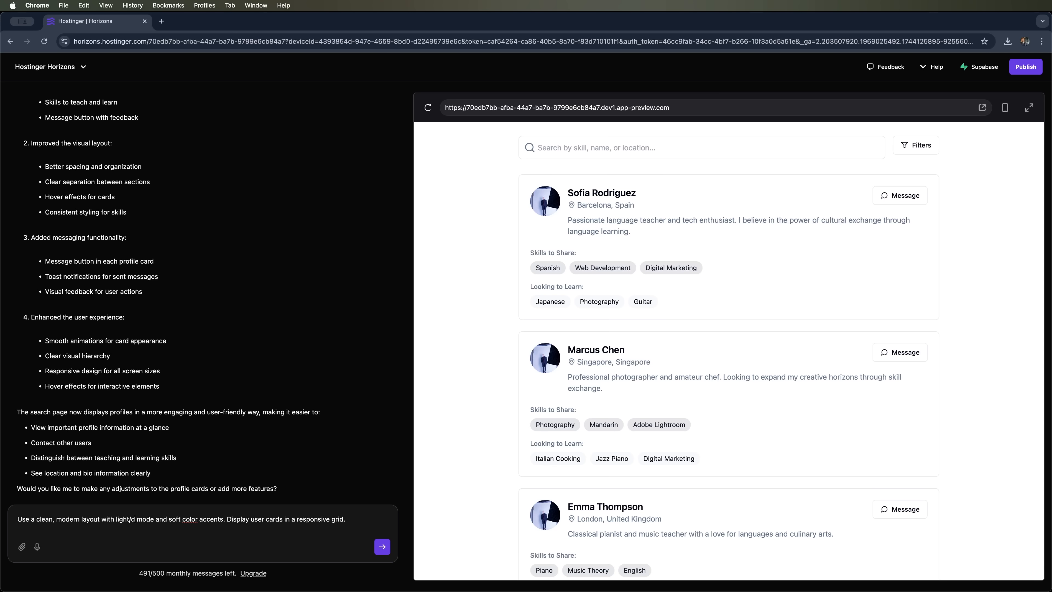
type("ark")
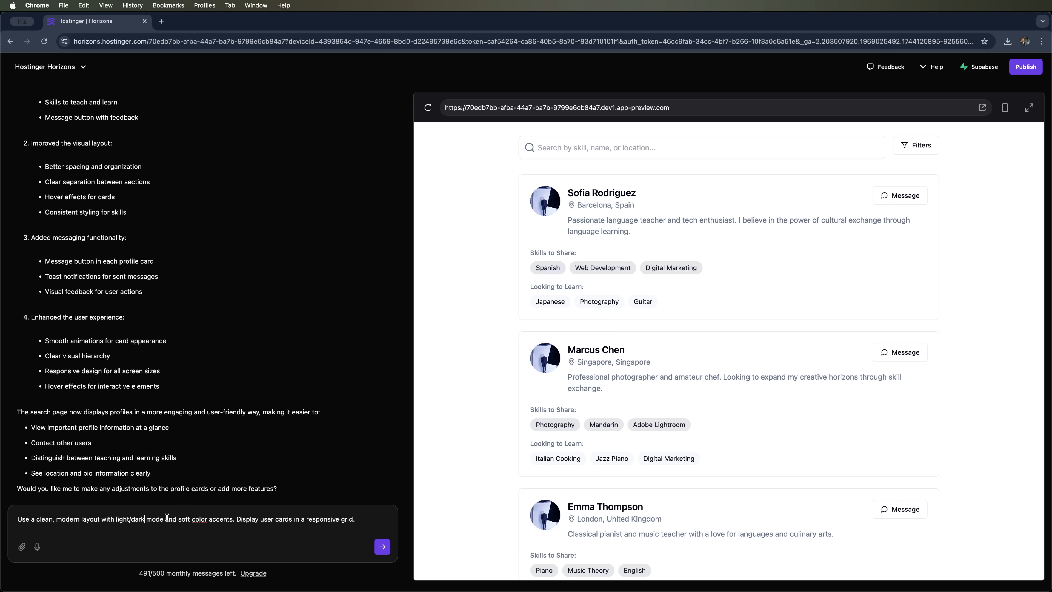
left_click(382, 546)
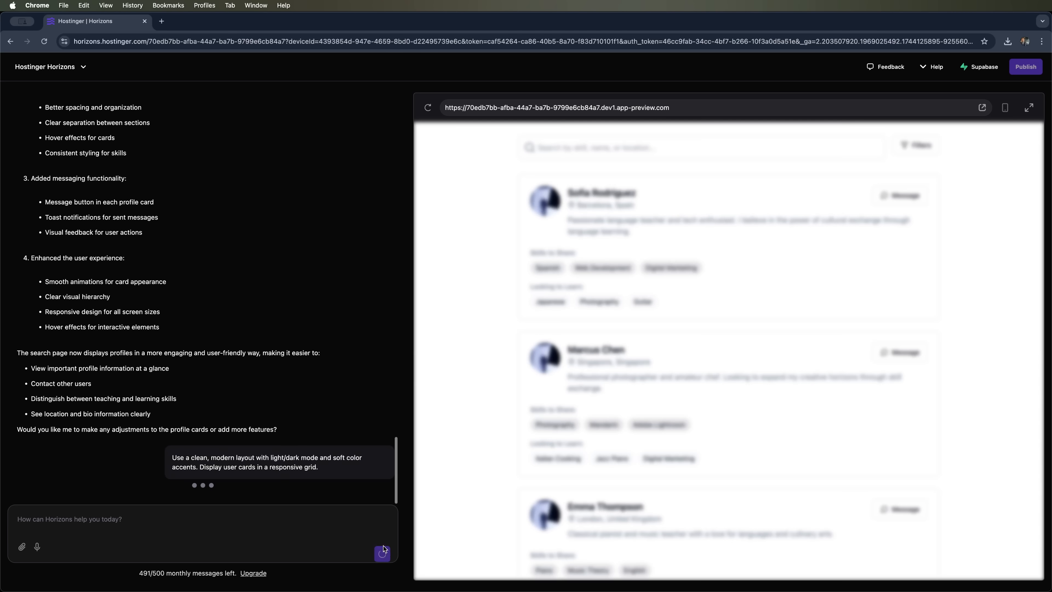
left_click(382, 554)
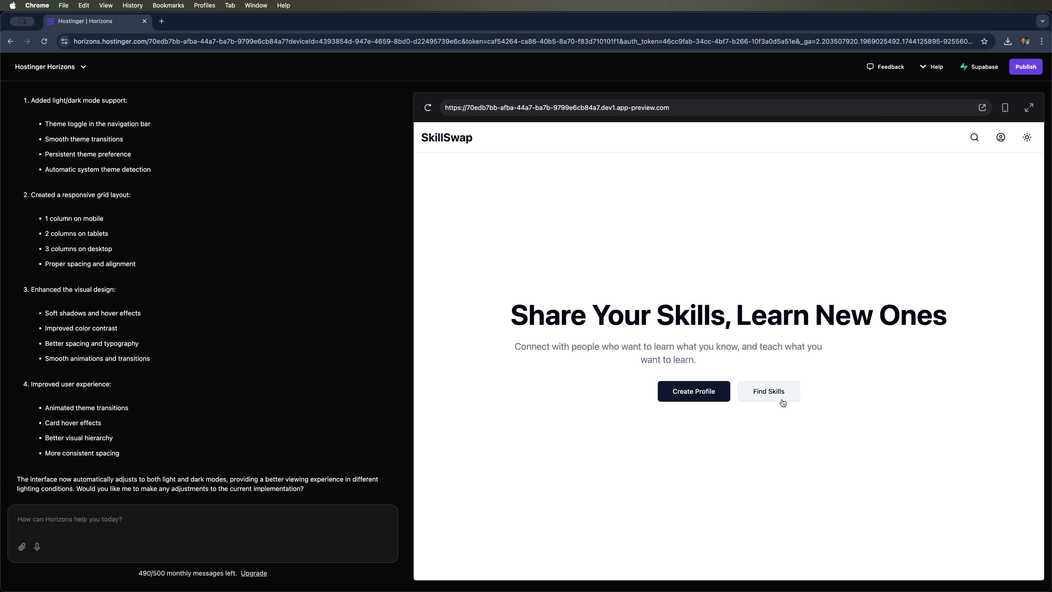
- Toggle the dark theme and browse the Find Skills card grid
left_click(1025, 138)
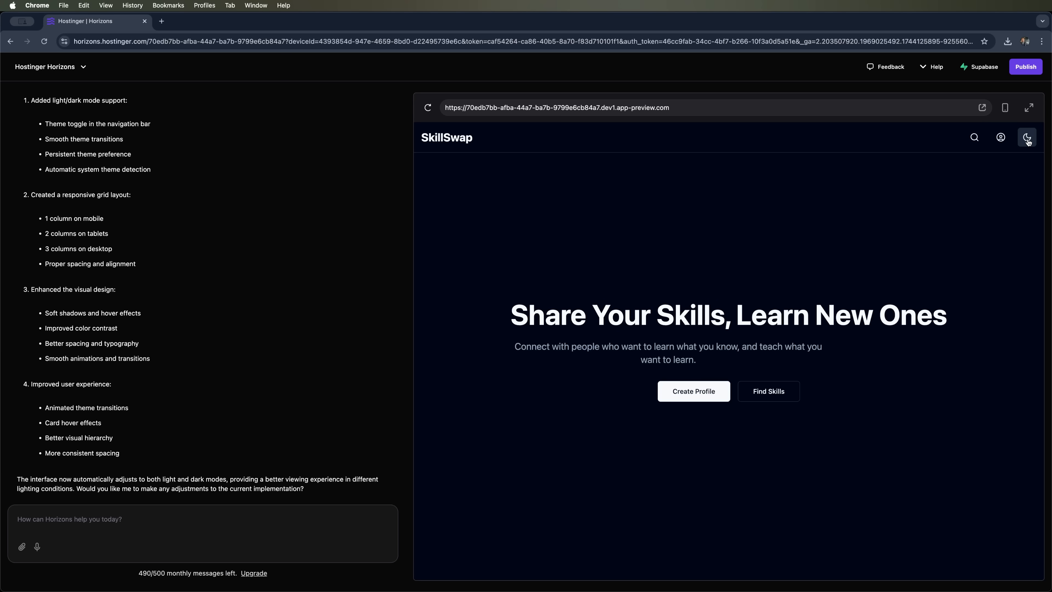
left_click(768, 391)
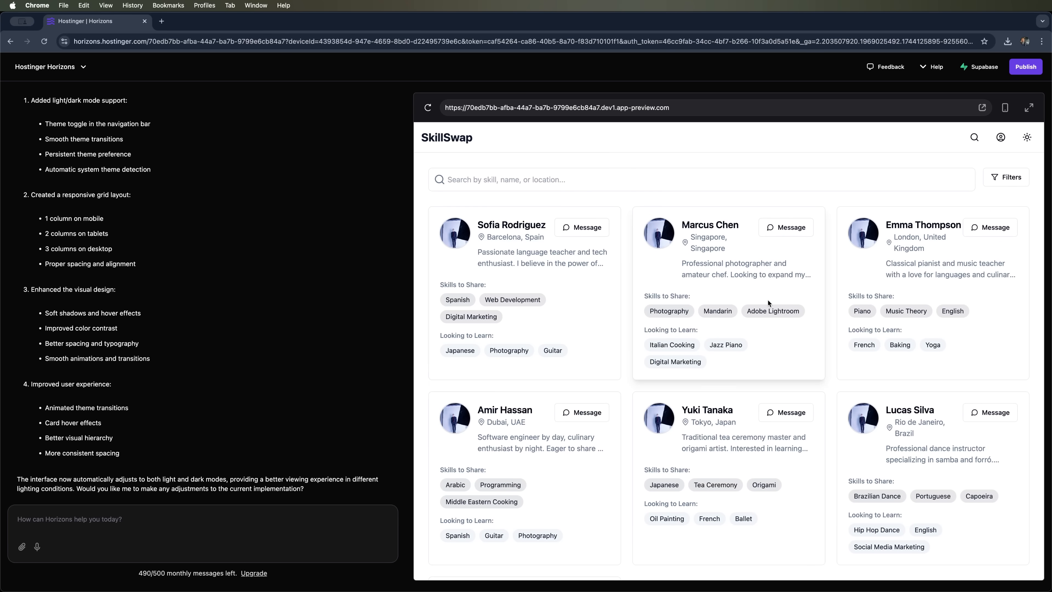
mouse_move(927, 319)
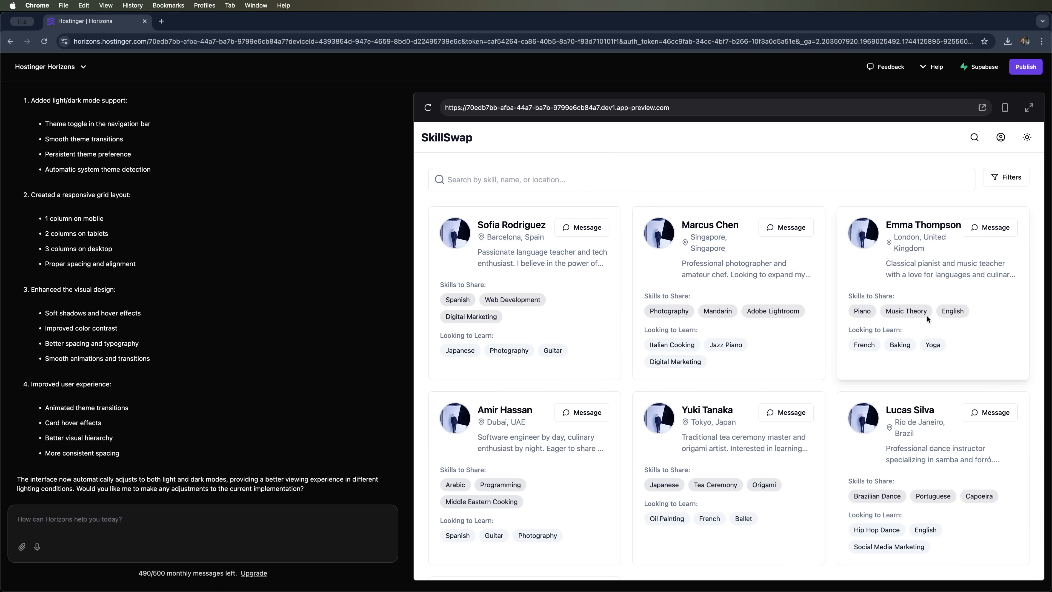
scroll("down", 3)
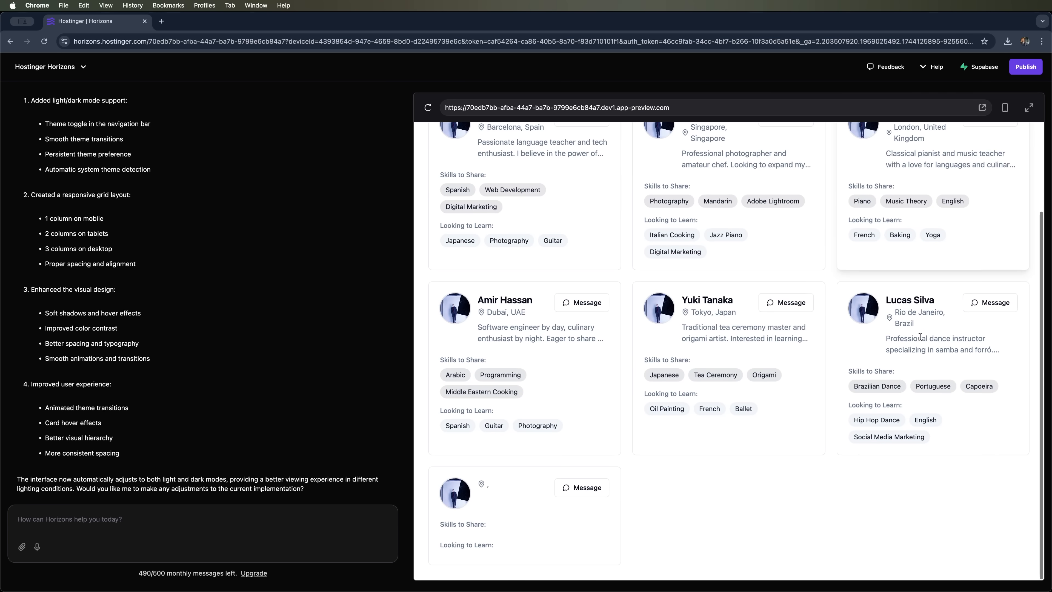
- Check the mobile-width layout and return to desktop preview
left_click(1004, 107)
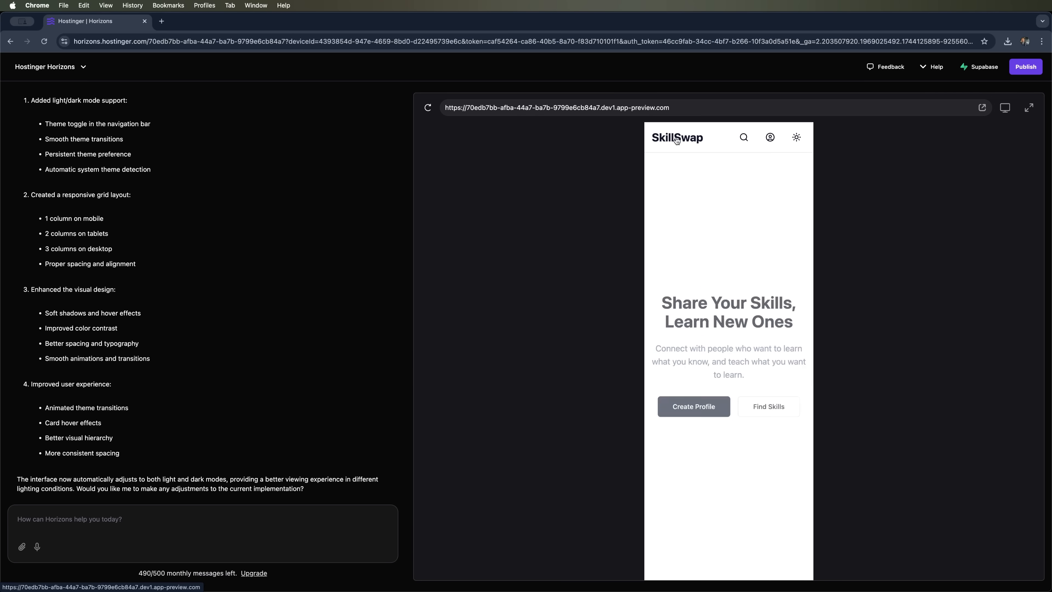
left_click(693, 406)
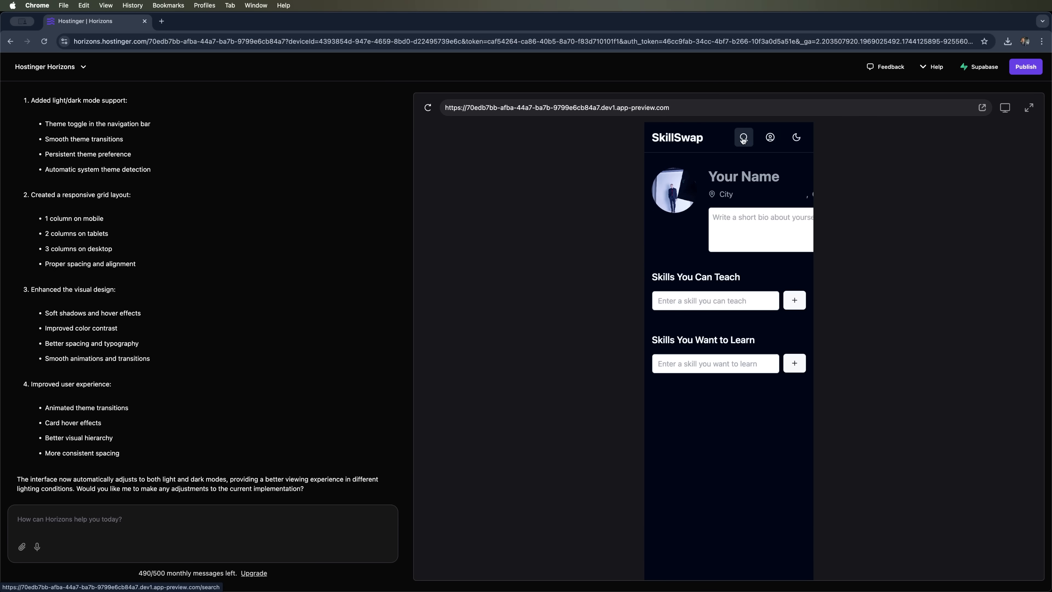
left_click(1029, 107)
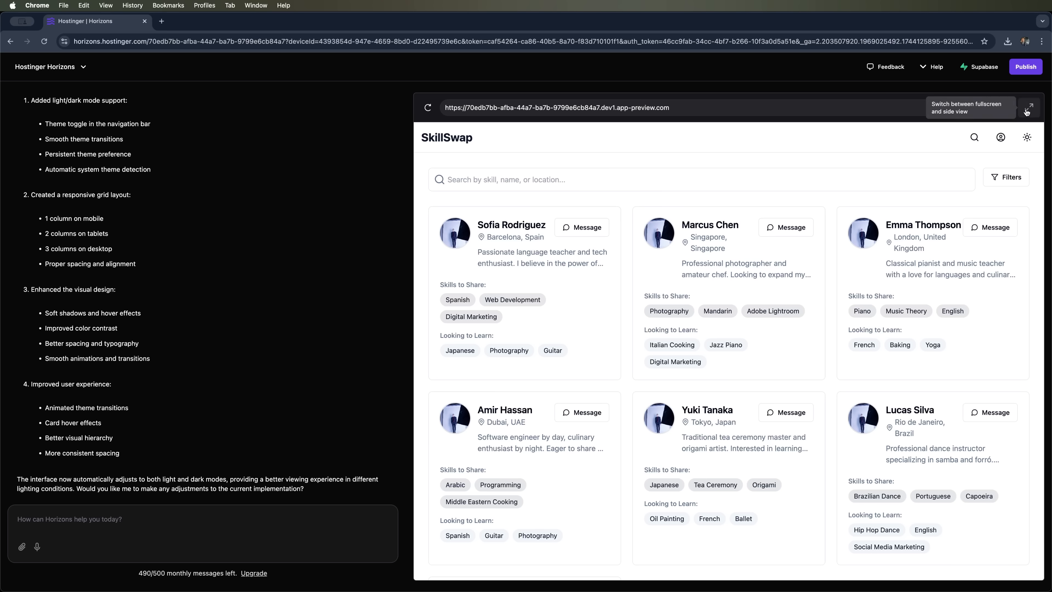
- View the fullscreen SkillSwap preview in its own tab, check the Find Skills page, and return to Horizons
left_click(1026, 107)
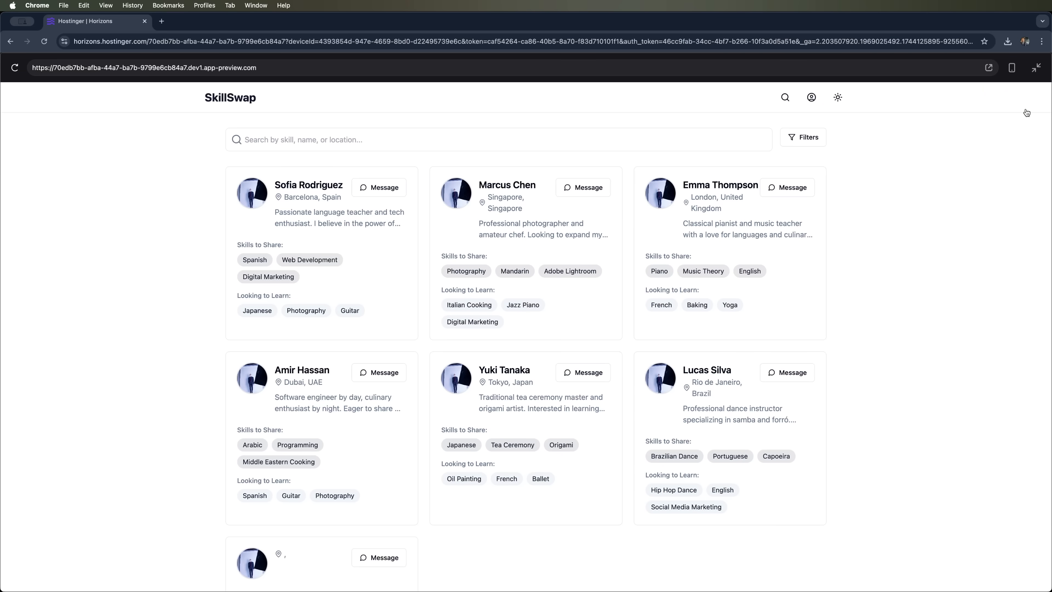
mouse_move(1038, 66)
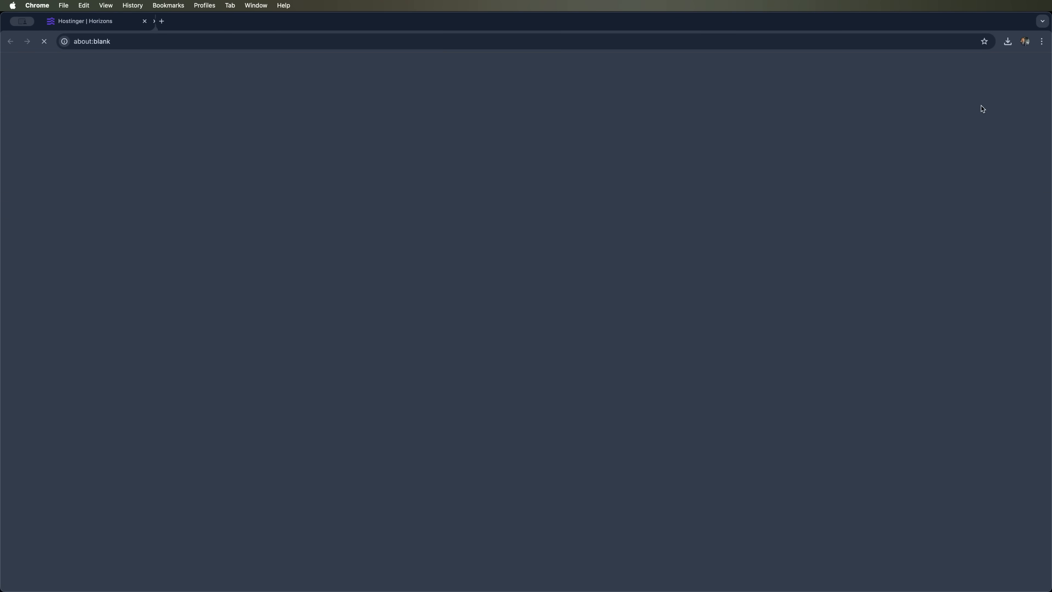
left_click(161, 21)
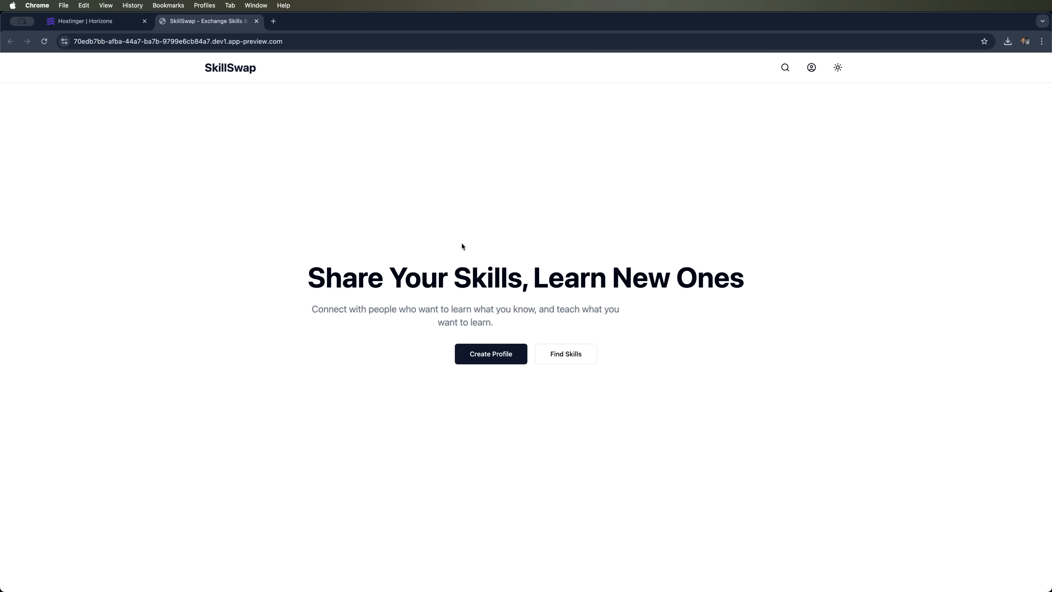
left_click(565, 353)
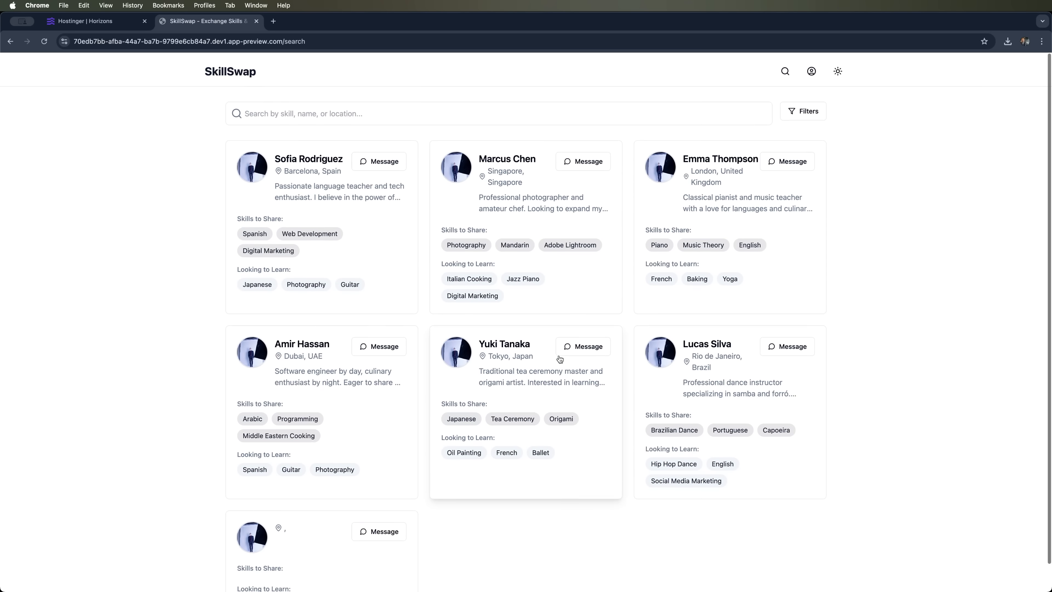
left_click(87, 21)
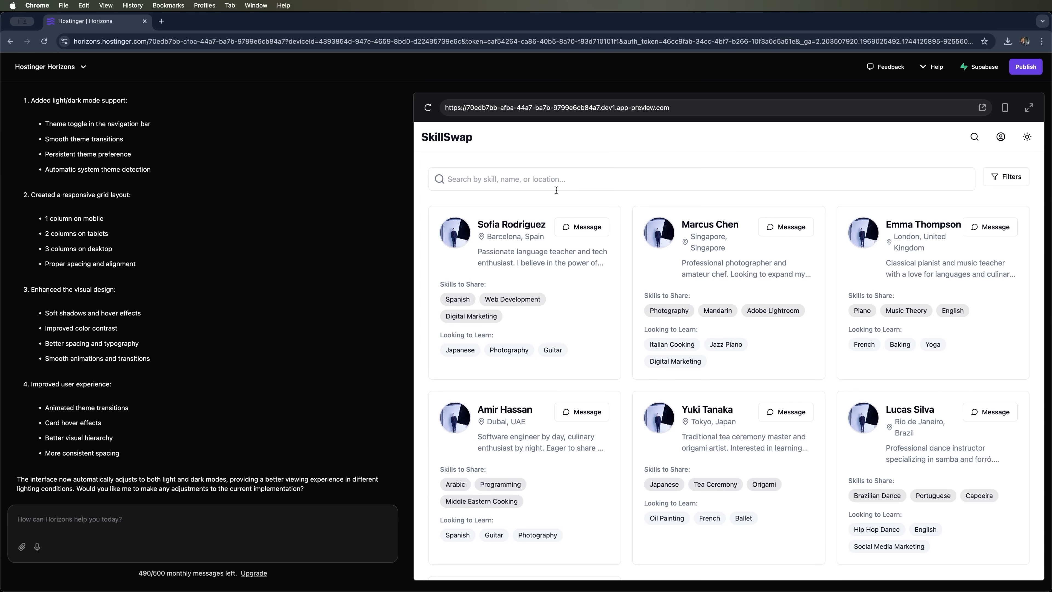
mouse_move(998, 155)
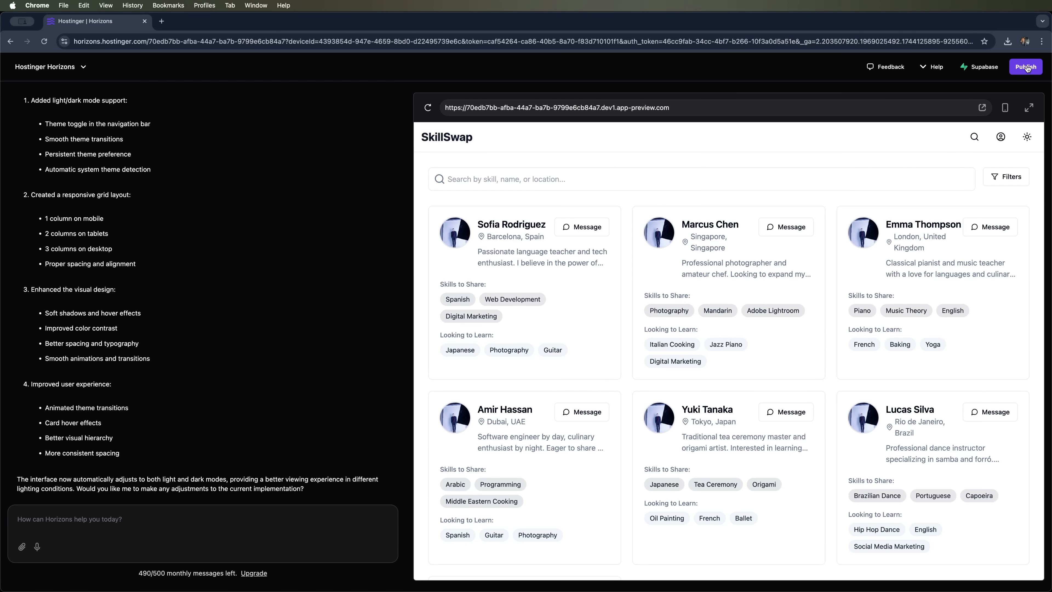
- Publish SkillSwap and visit the live site at mediumorchid-squirrel-922932.hostingersite.com
left_click(1024, 66)
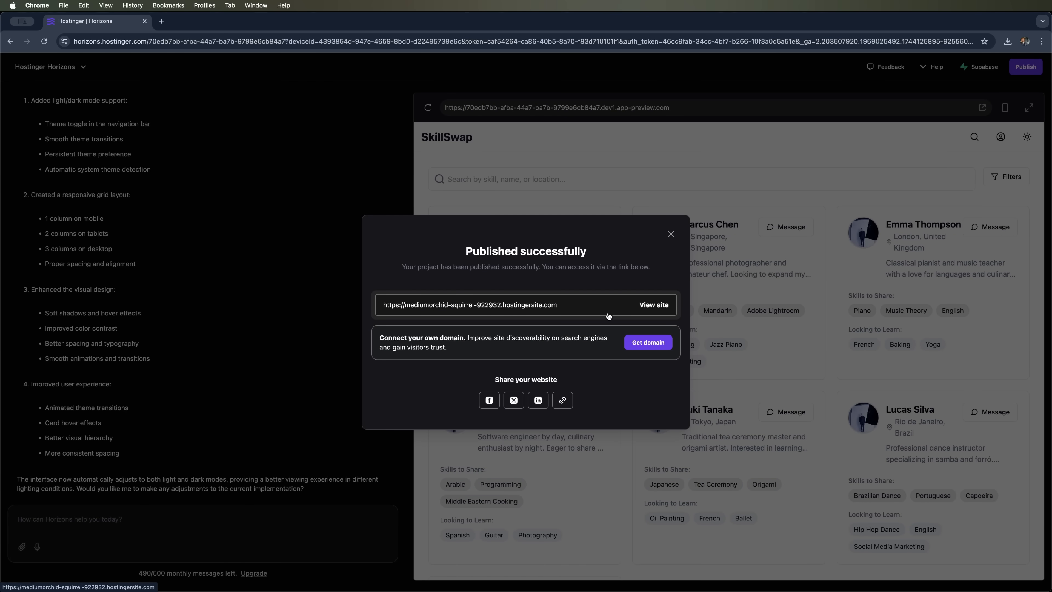
mouse_move(654, 310)
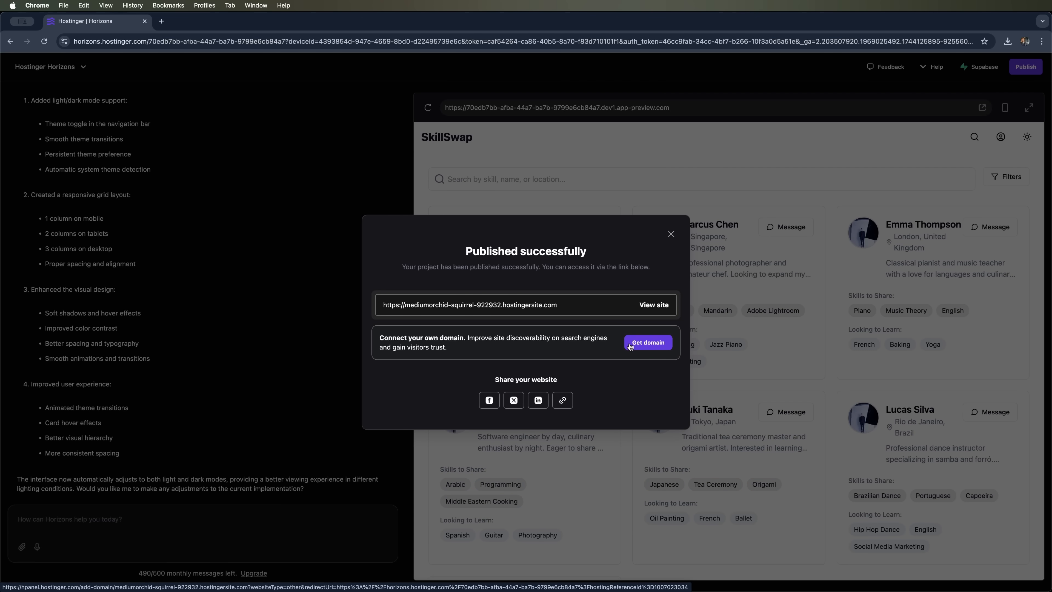
left_click(652, 305)
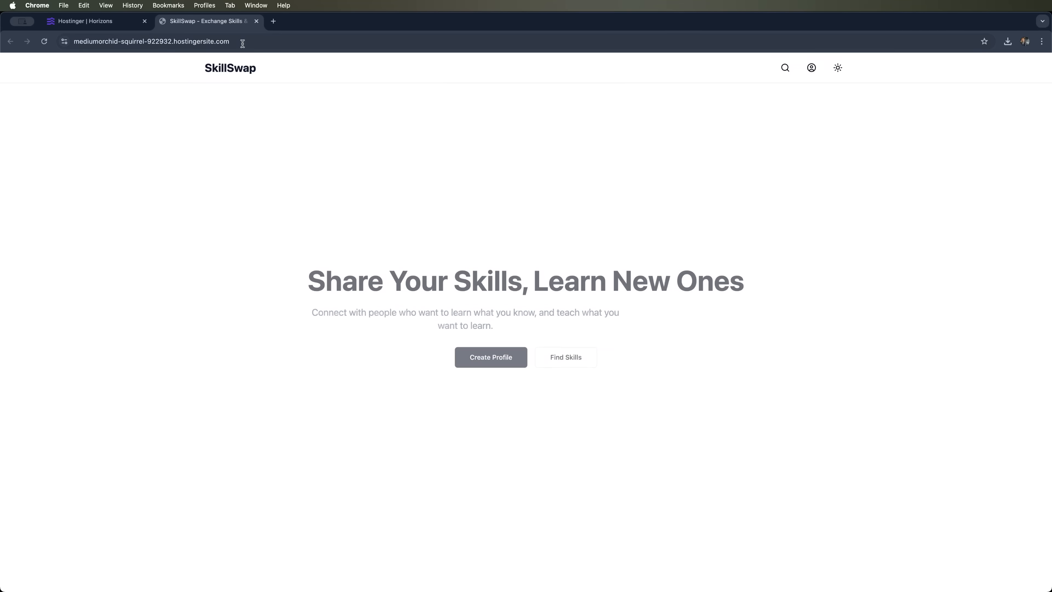
- Toggle the live site's theme, check its Find Skills page and home page, then return to Horizons
left_click(151, 41)
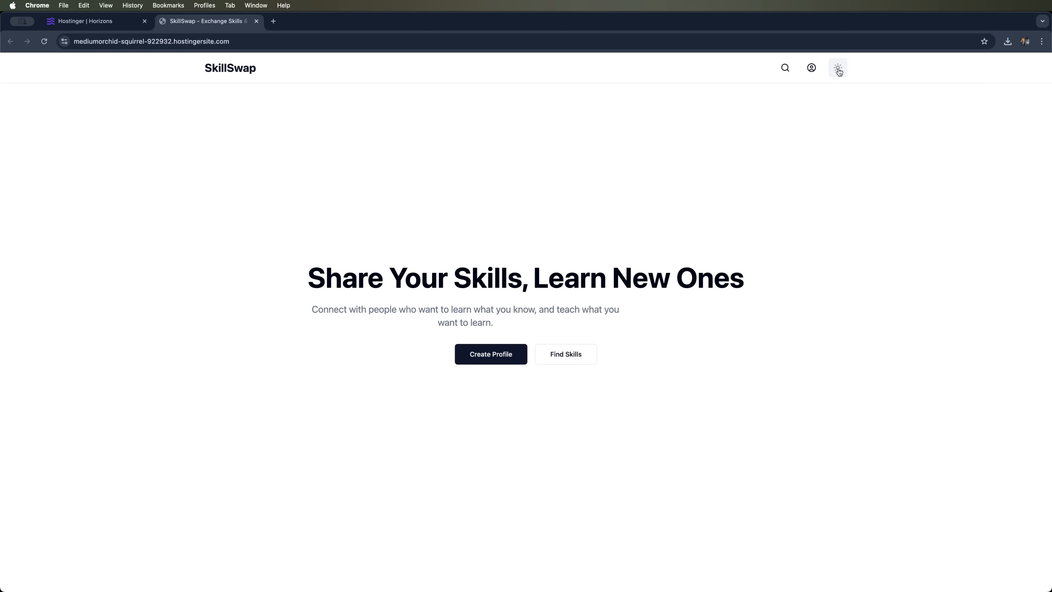
left_click(565, 353)
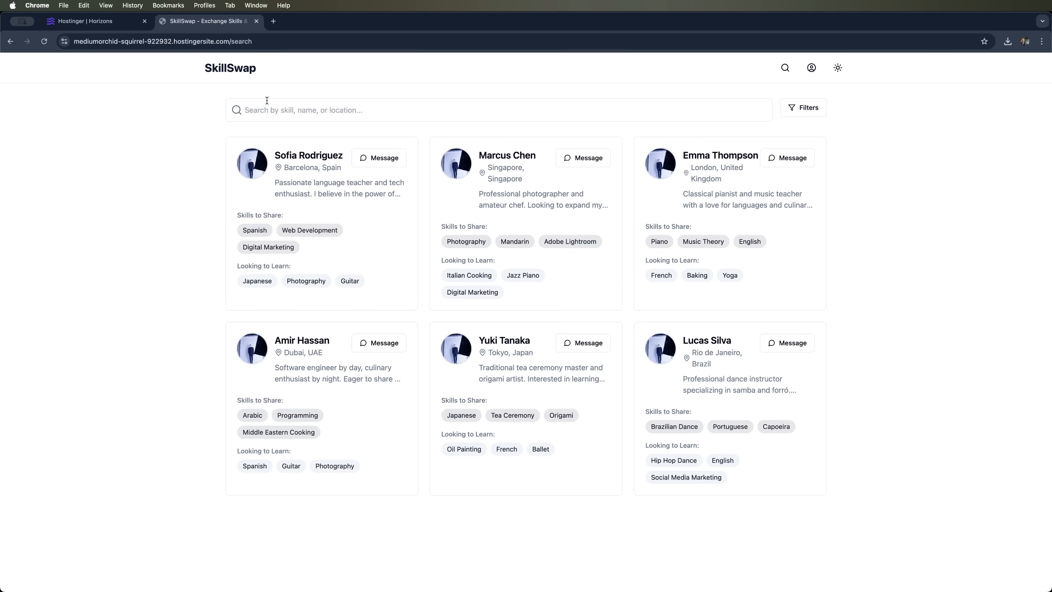
left_click(230, 68)
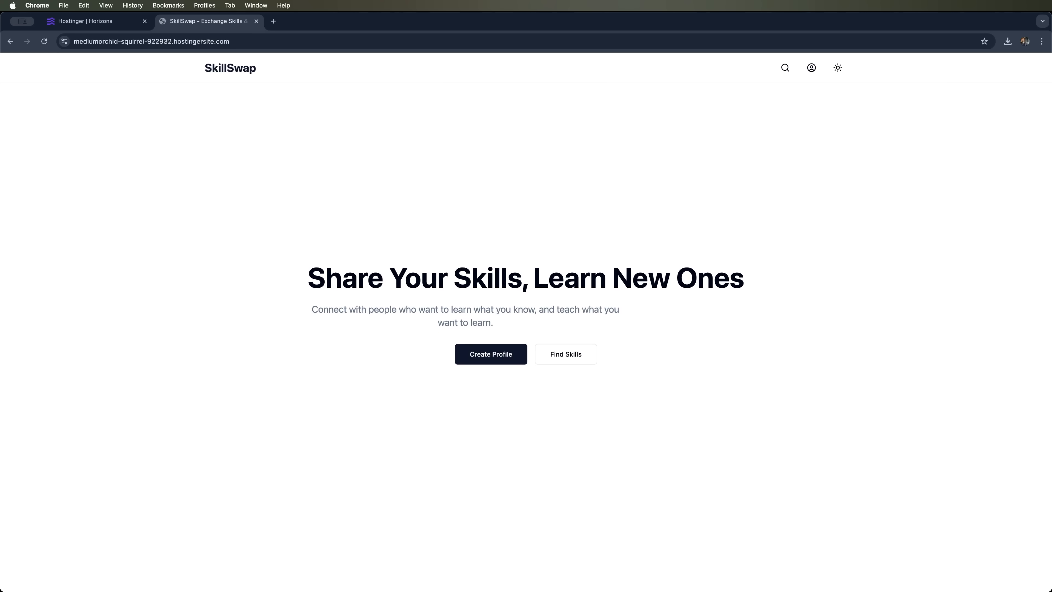
left_click(94, 21)
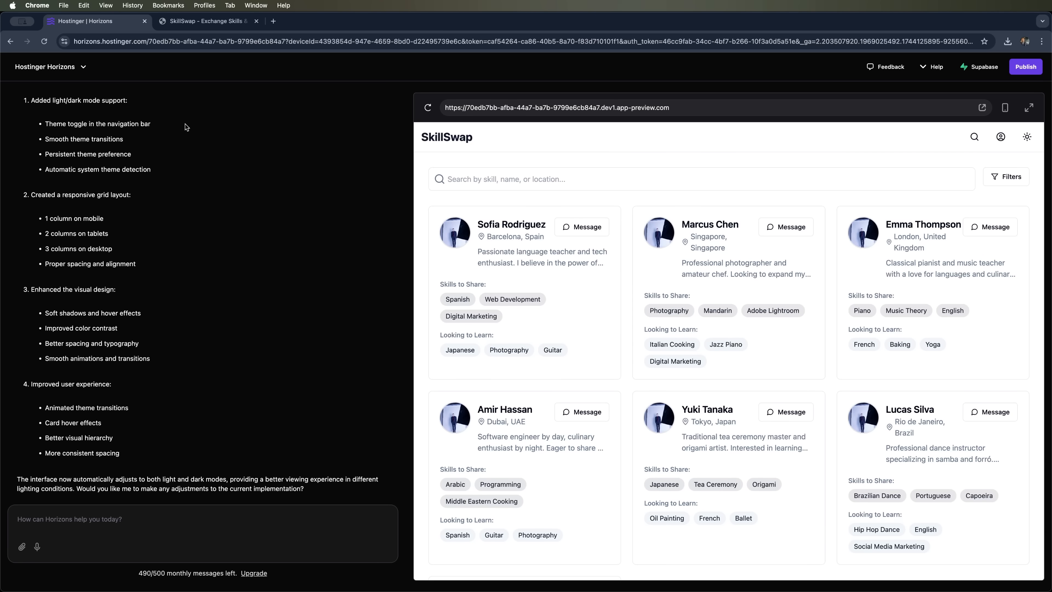
mouse_move(45, 66)
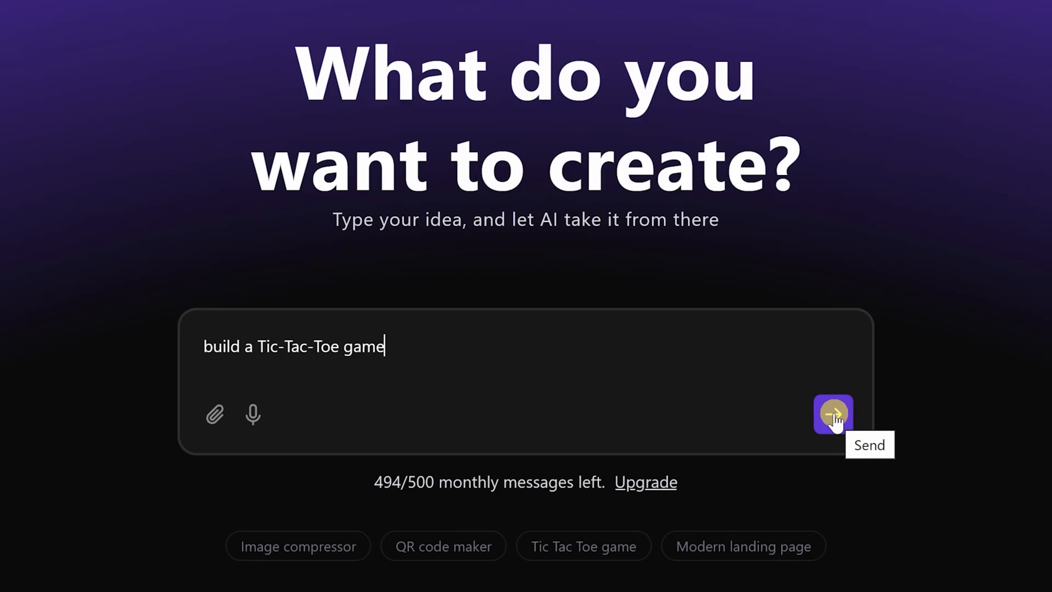
- Send the prompt "build a Tic-Tac-Toe game" to start a new project
left_click(833, 414)
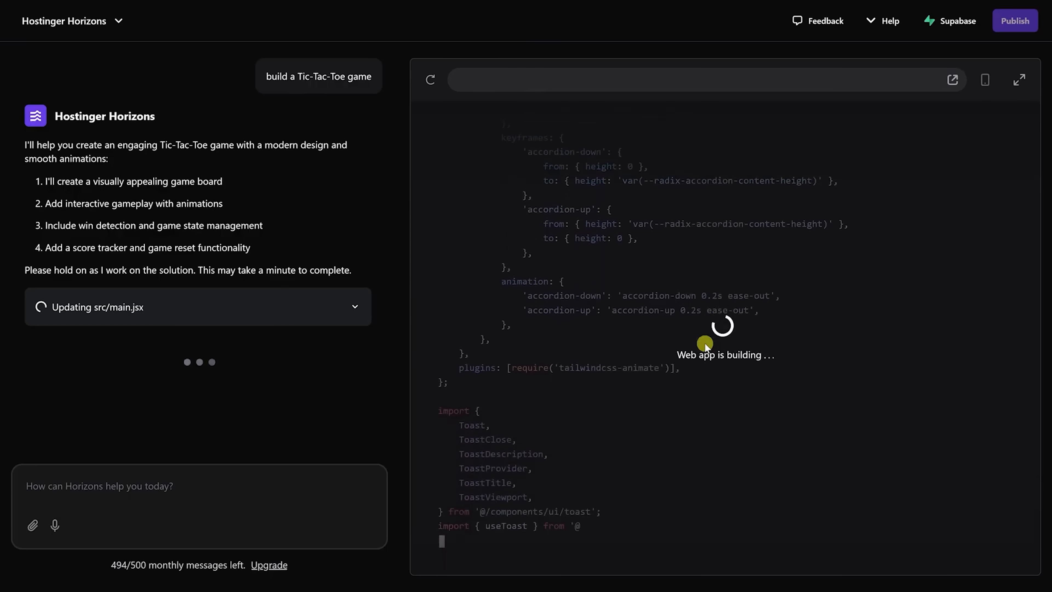